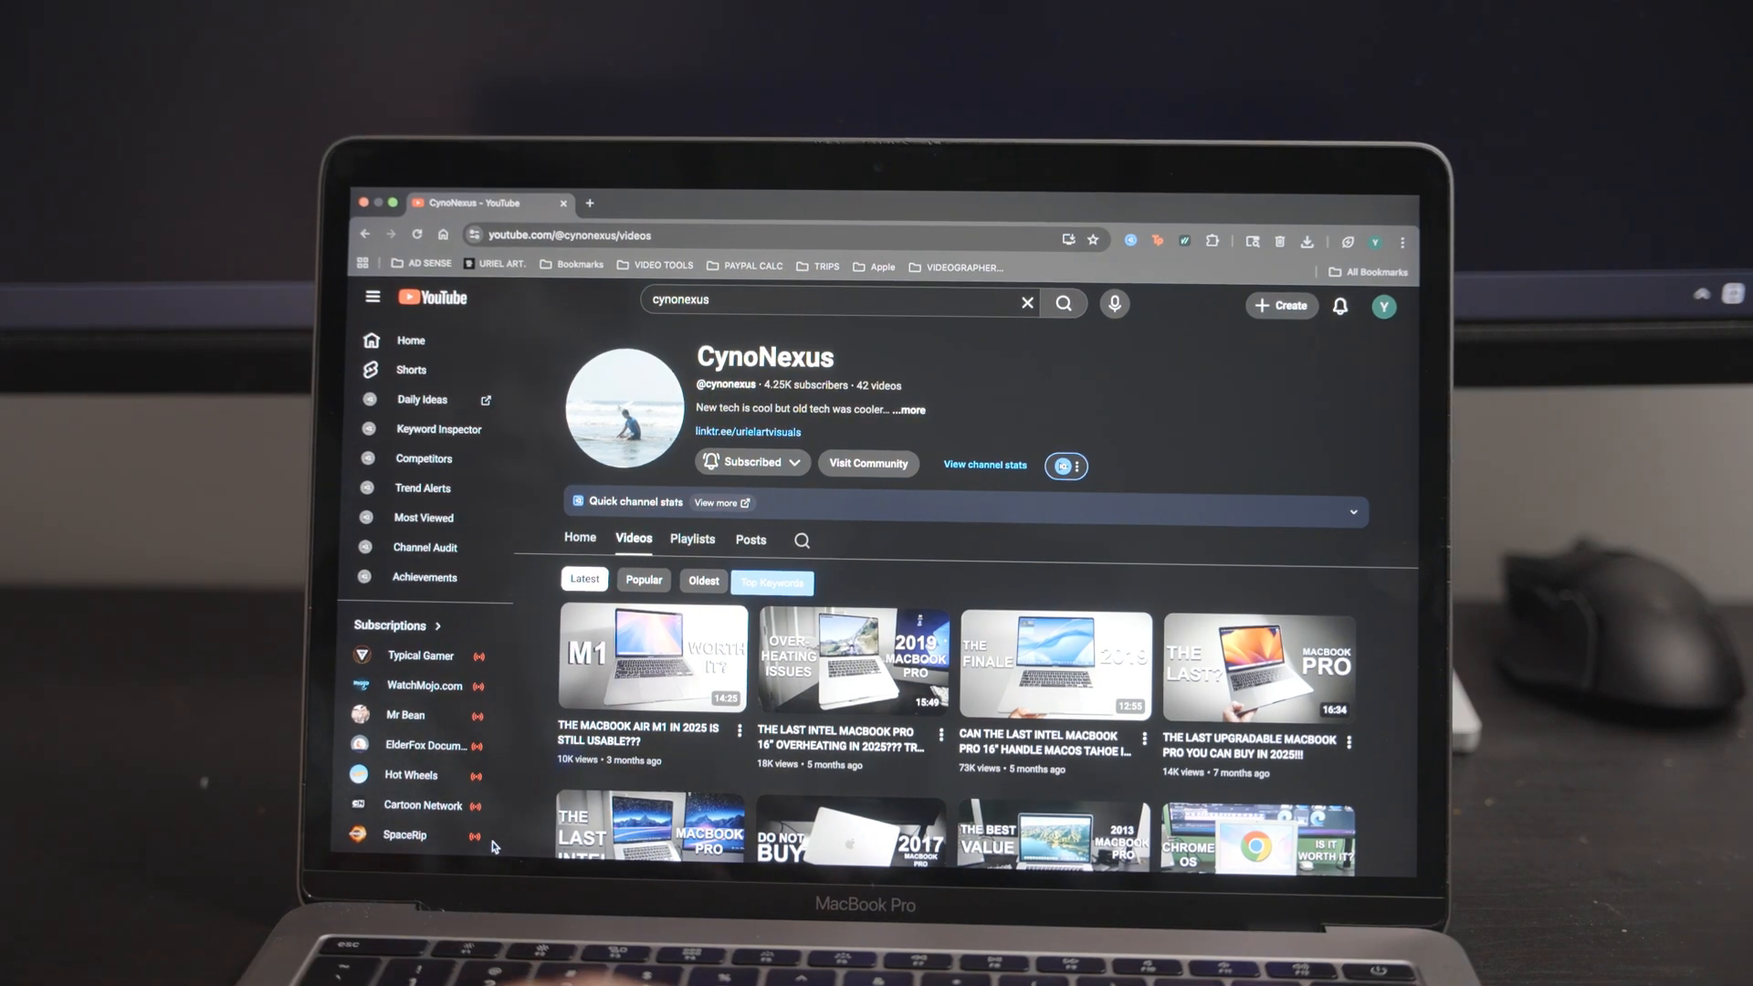
Step: Leave the CynoNexus channel page and show About This Mac: 2017 MacBook Pro, Sequoia 15.6.1
left_click(908, 410)
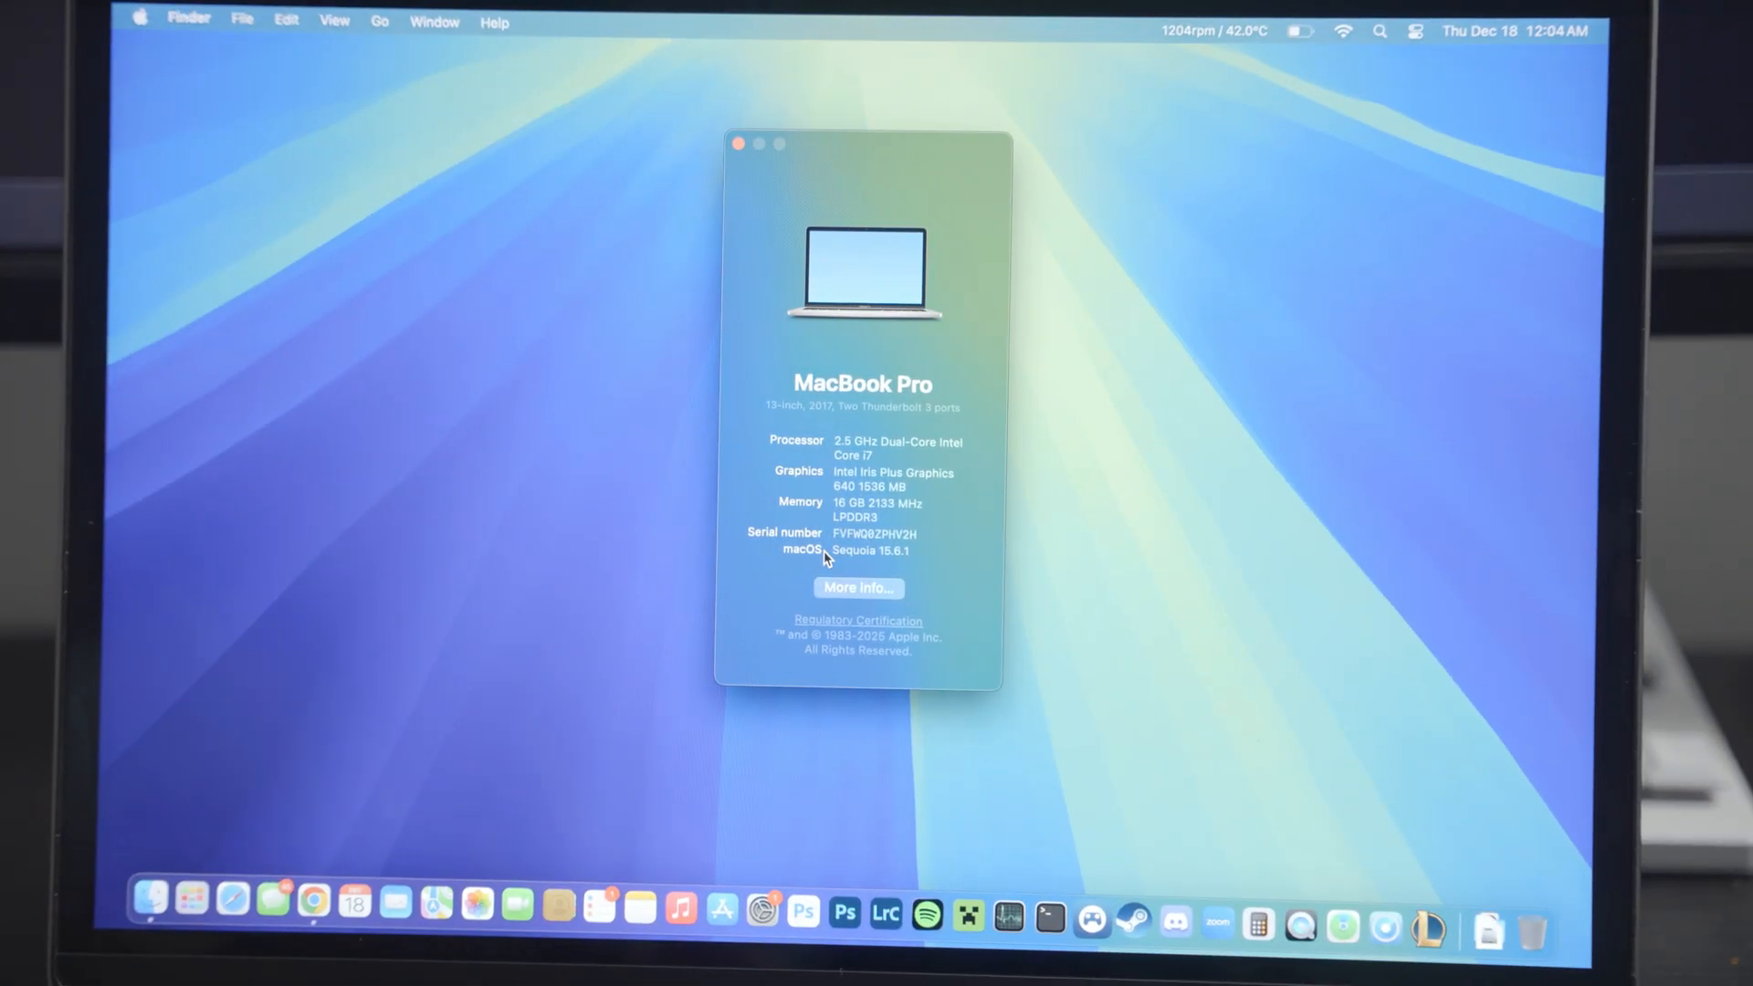
mouse_move(1378, 925)
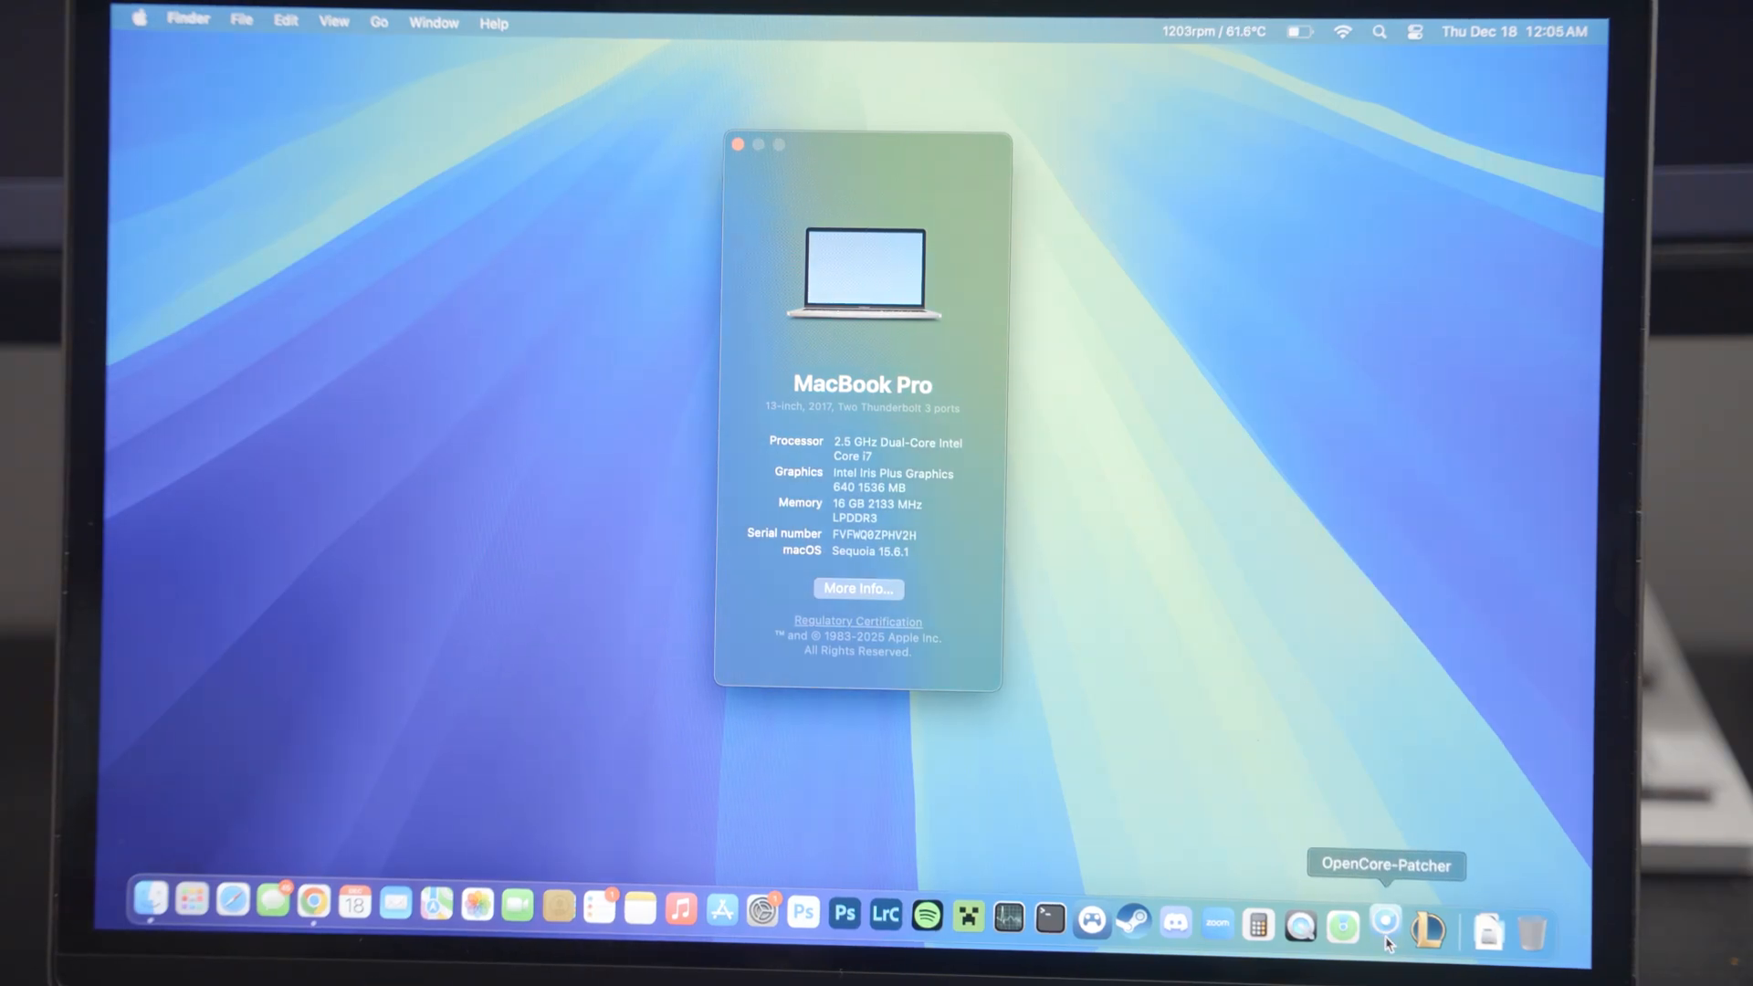
Step: Launch OpenCore Legacy Patcher 2.4.1 from the Dock
left_click(1383, 921)
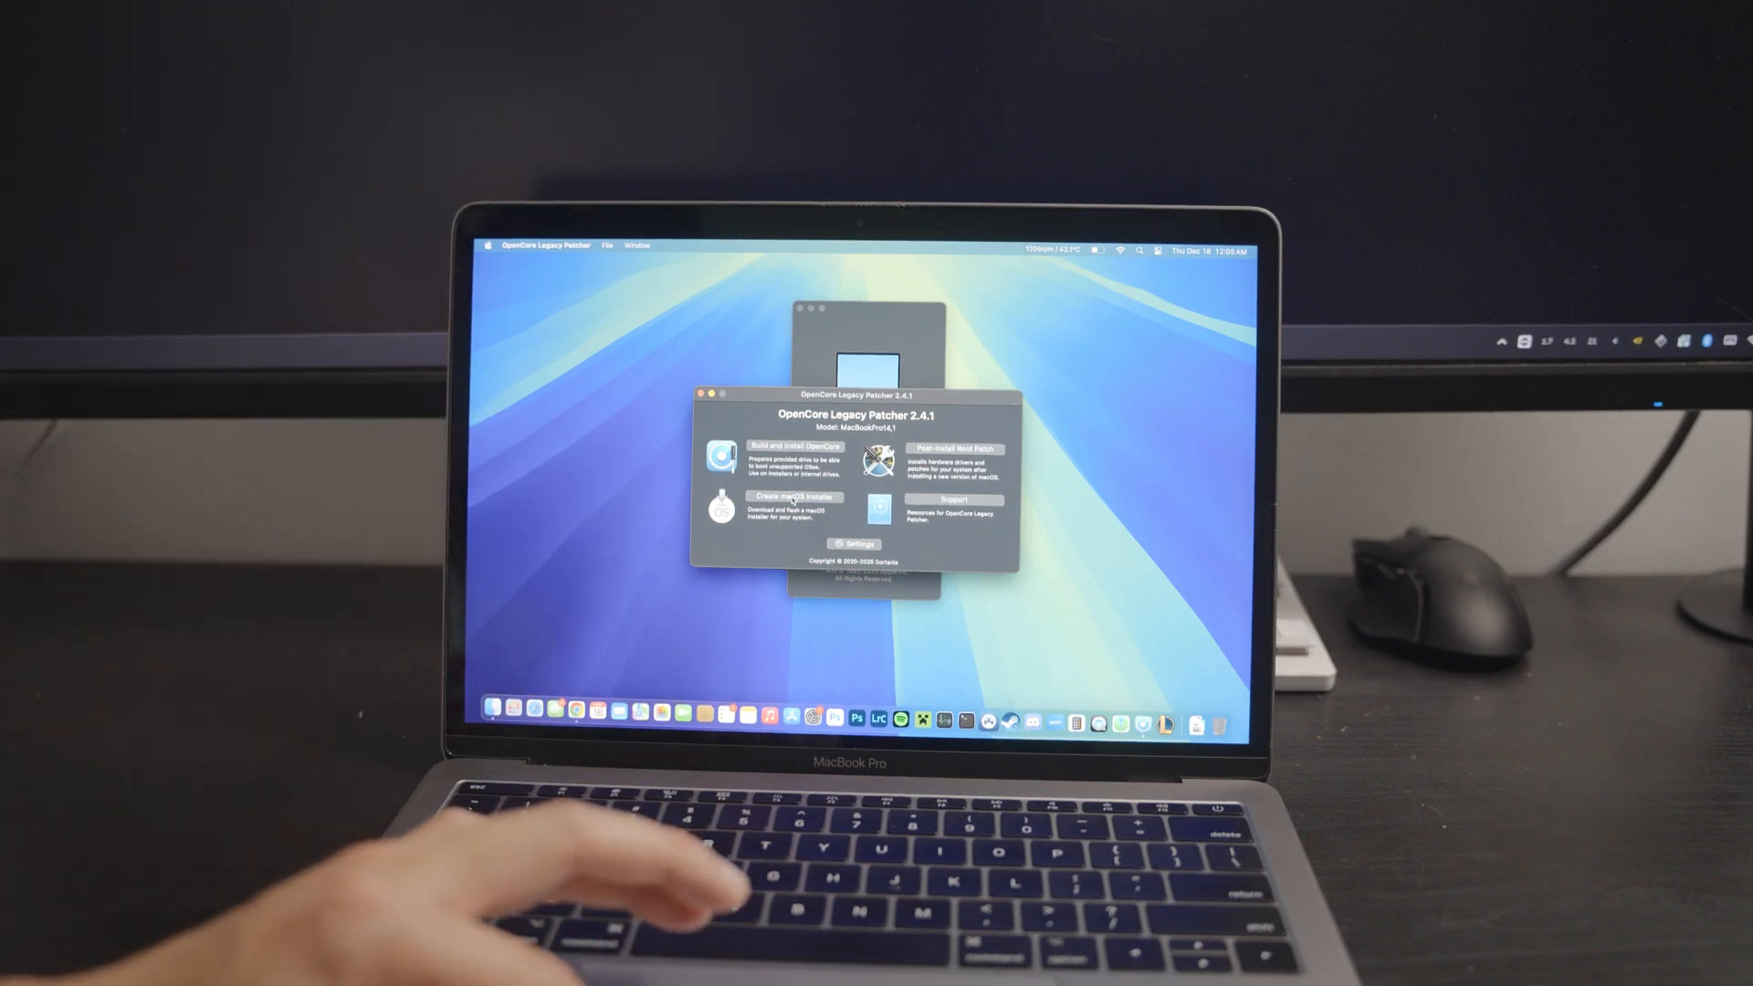
Step: Choose Create macOS Installer in OpenCore Legacy Patcher's main menu
left_click(785, 497)
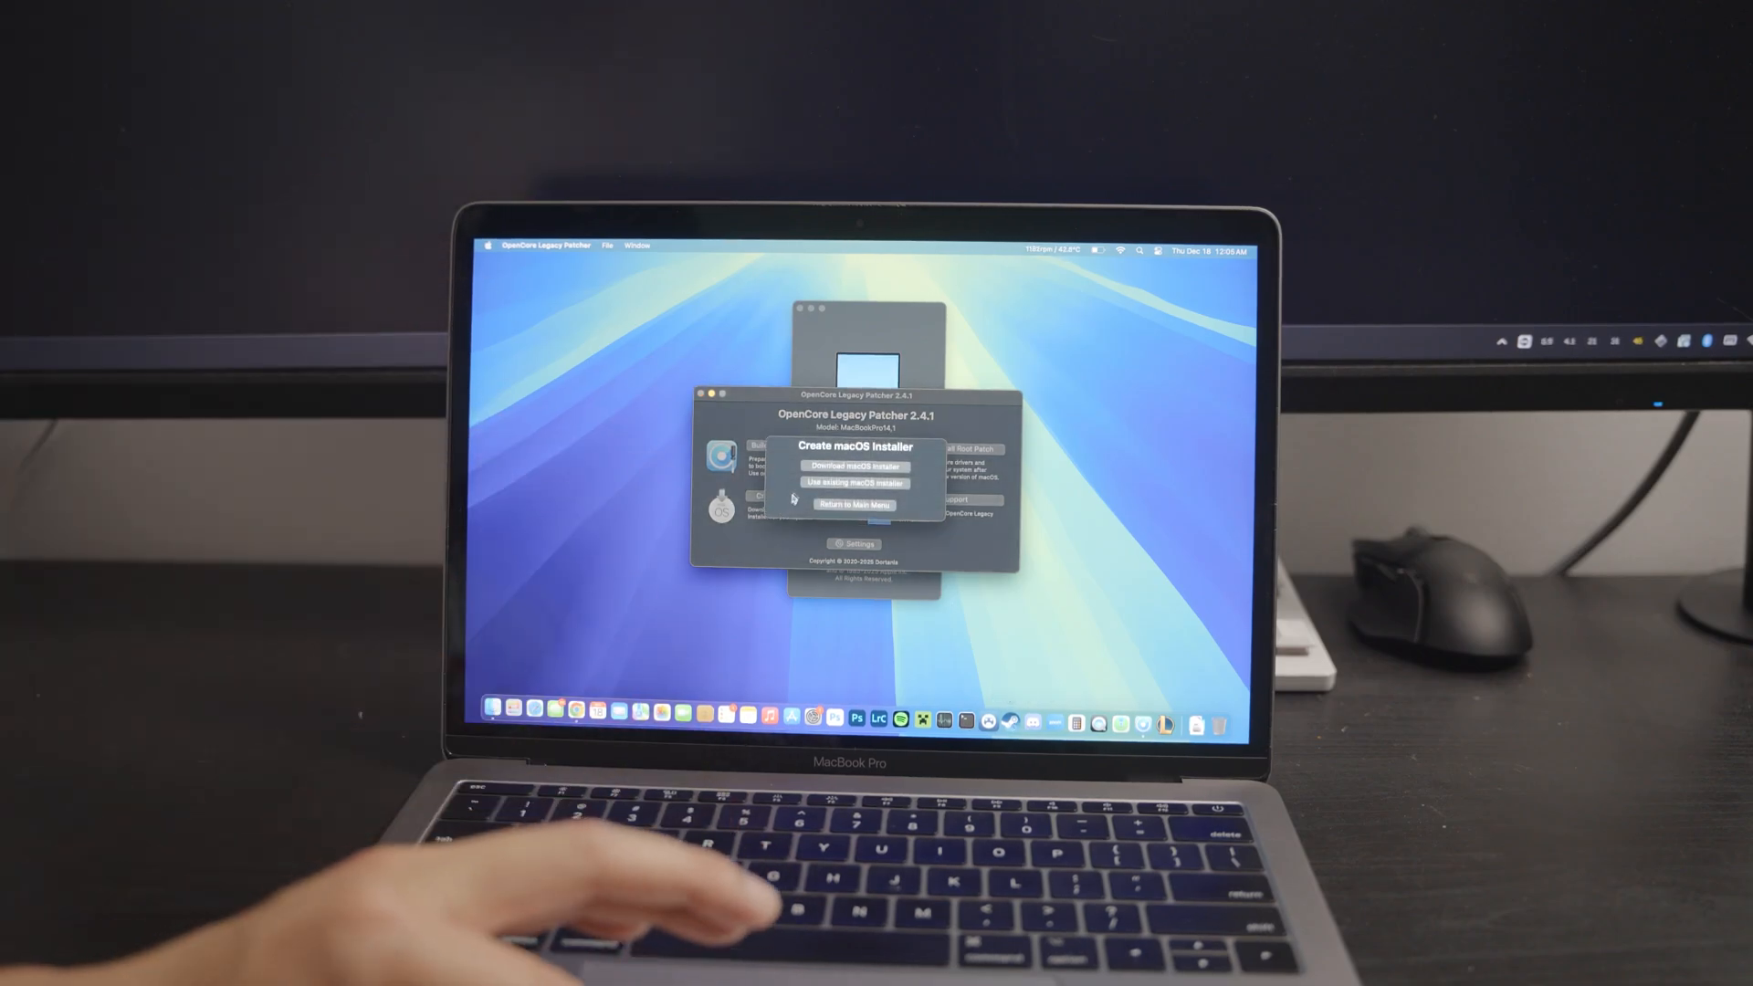
left_click(853, 504)
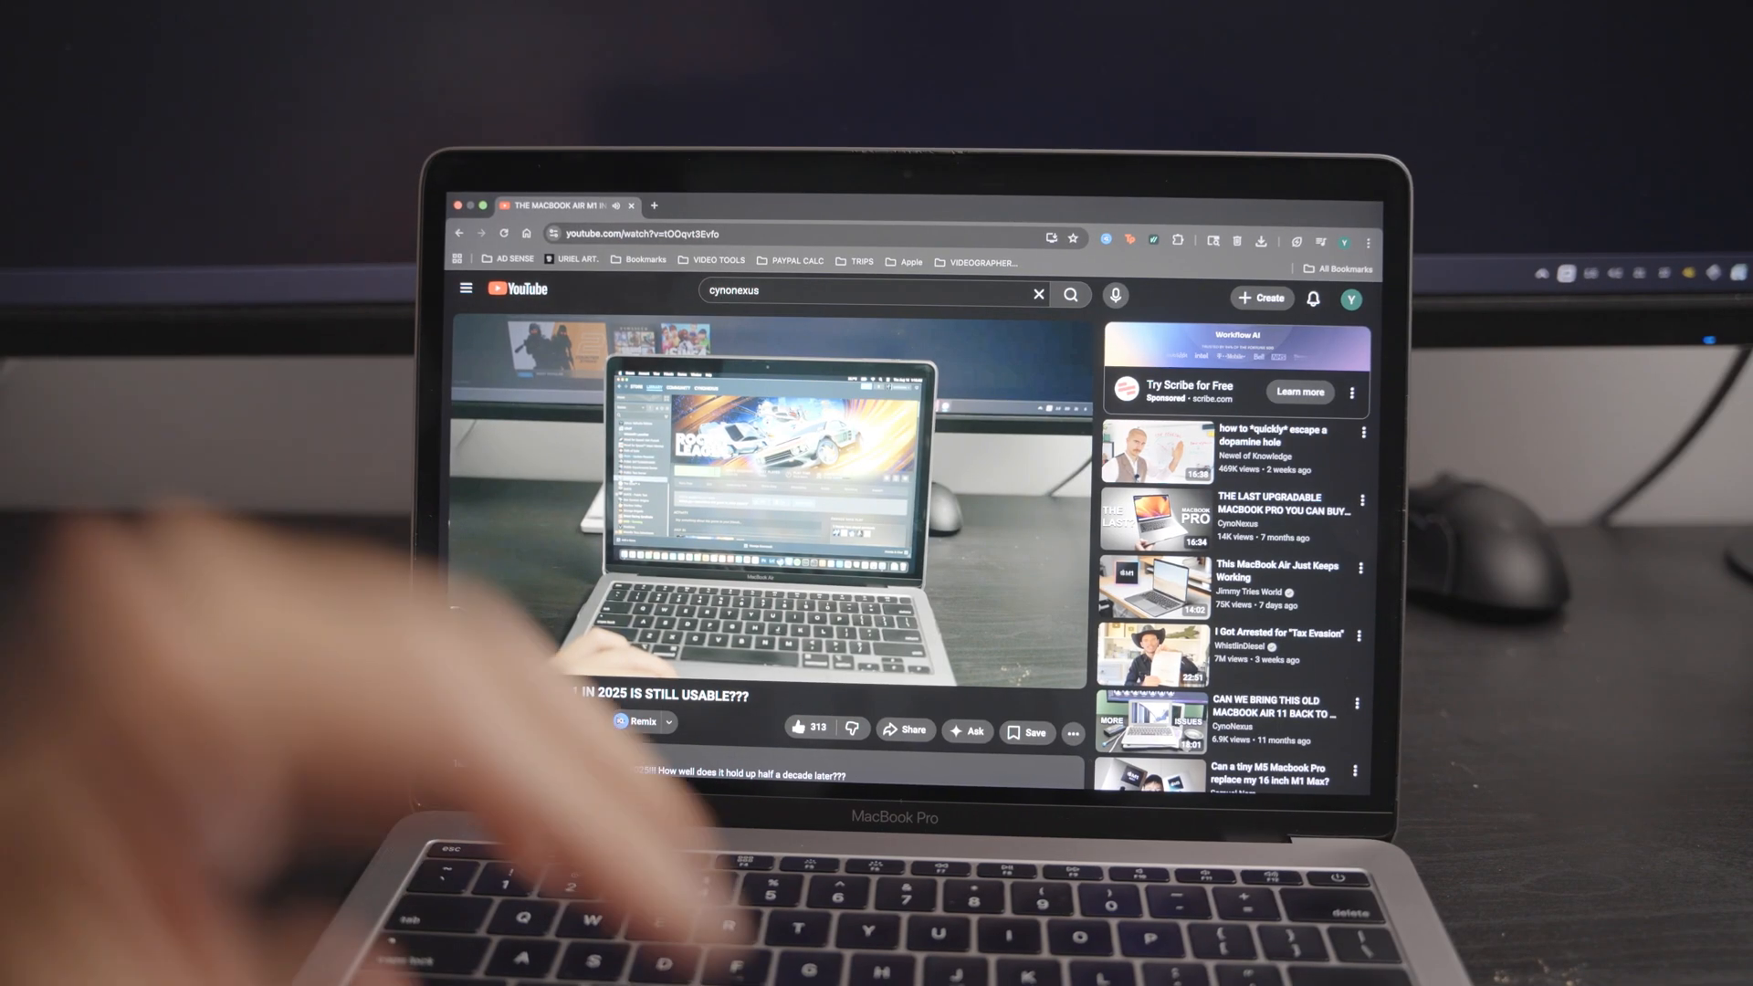
Step: Open and close the player settings, then play the MacBook Air M1 video full screen
left_click(995, 669)
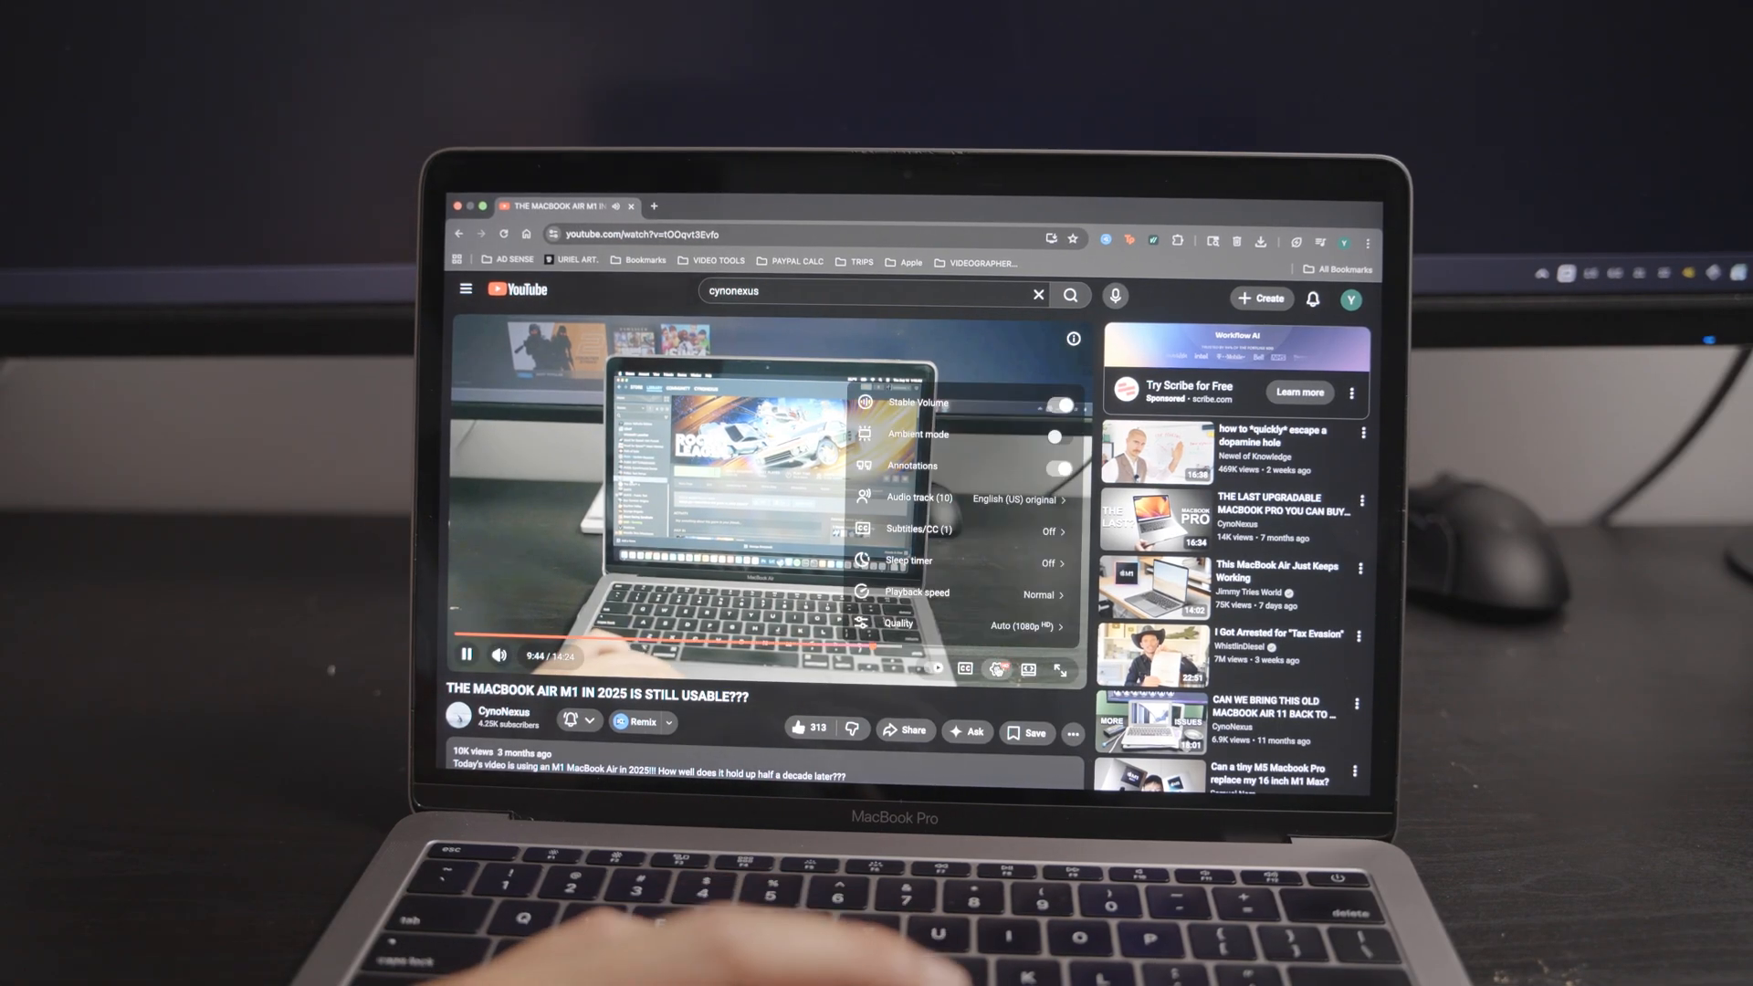
left_click(897, 622)
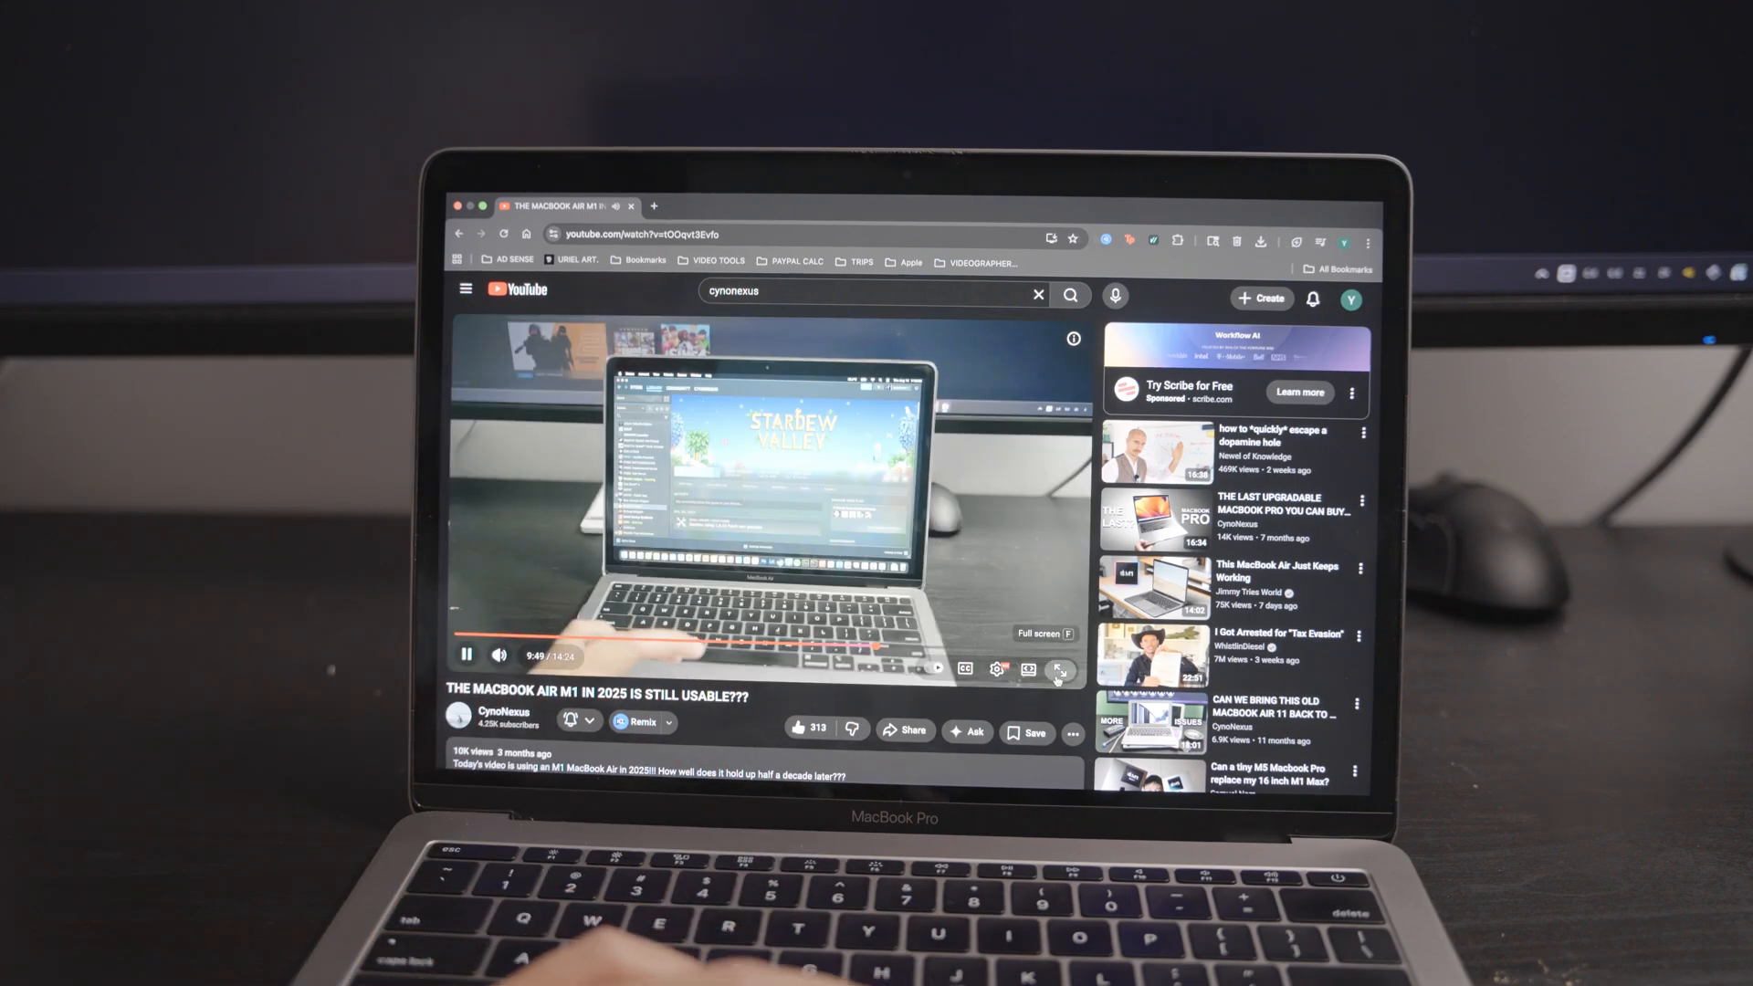
left_click(1061, 668)
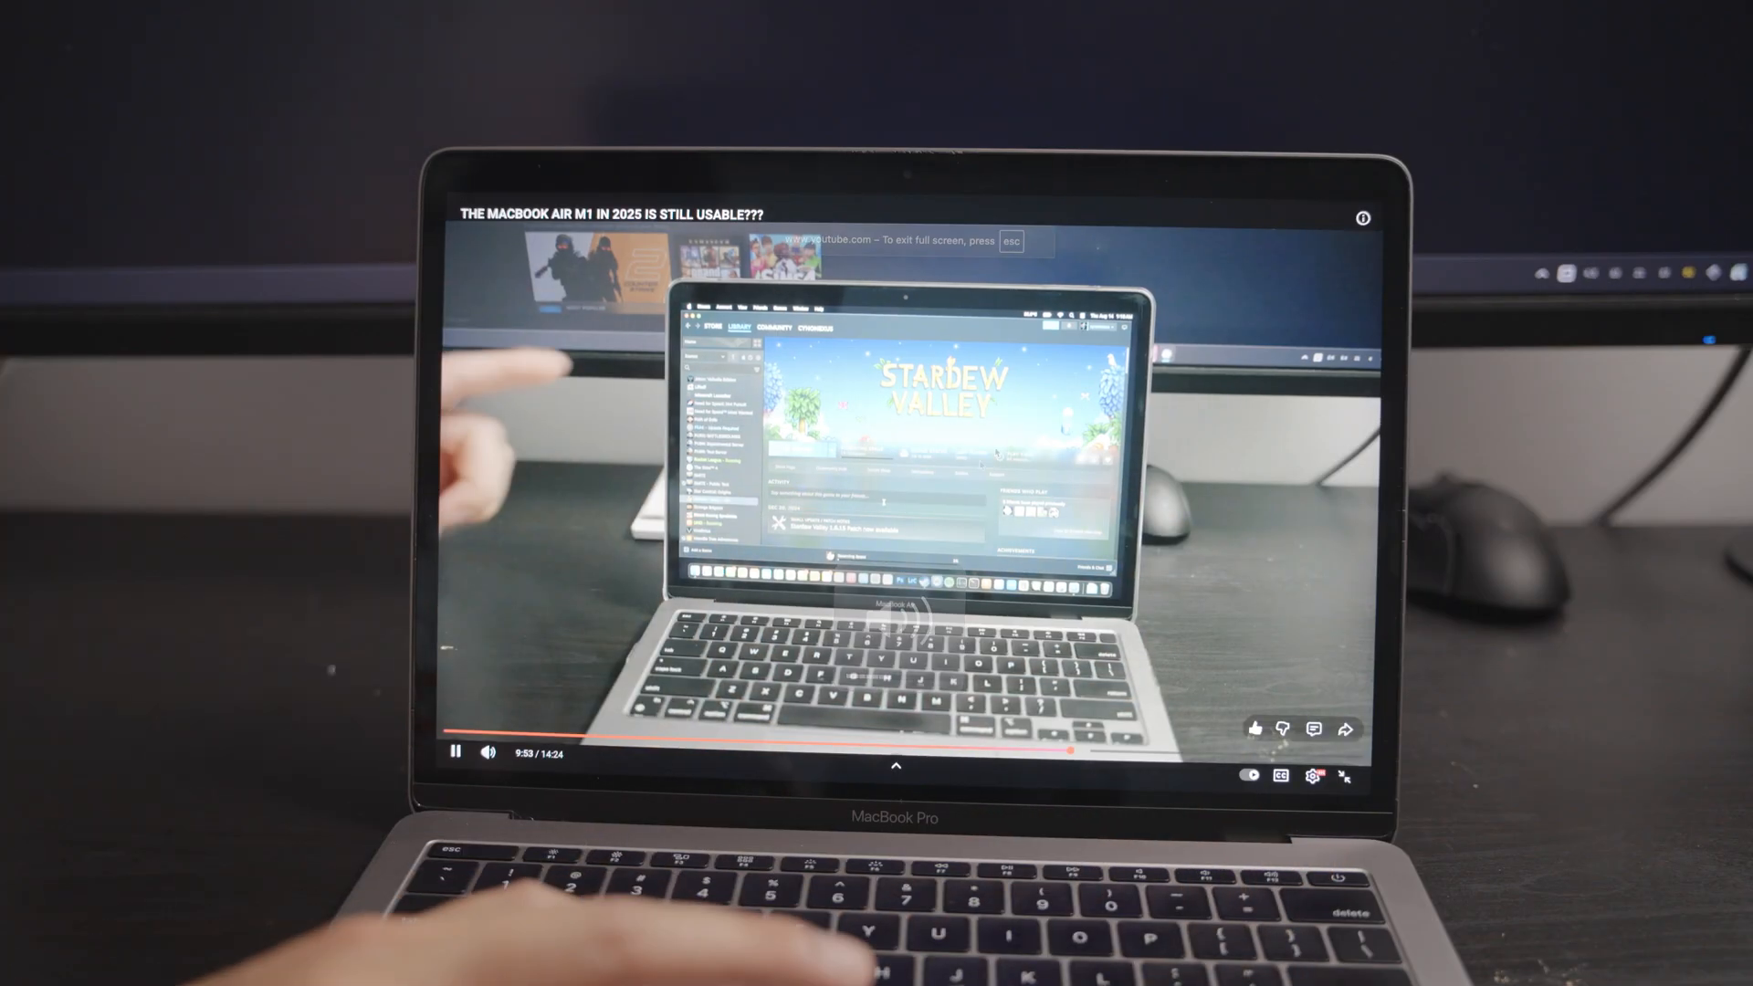
left_click(1314, 775)
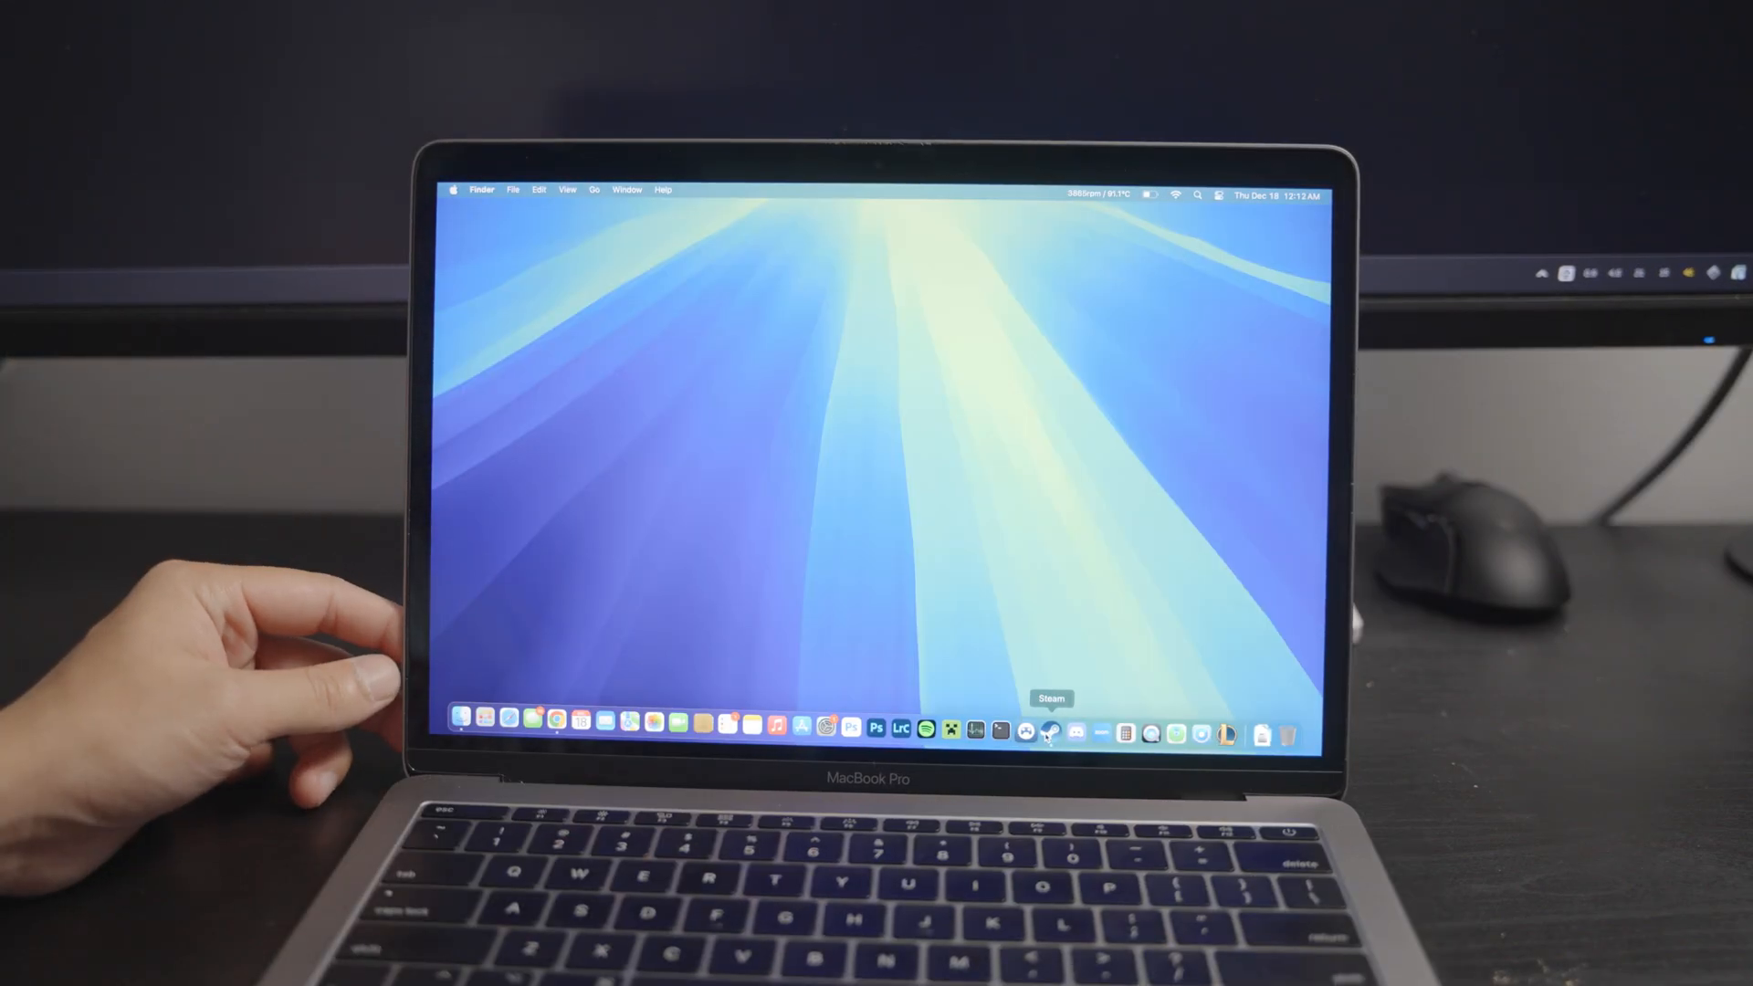
Step: Launch Steam and open the Borderlands 2 page in the library
left_click(1050, 729)
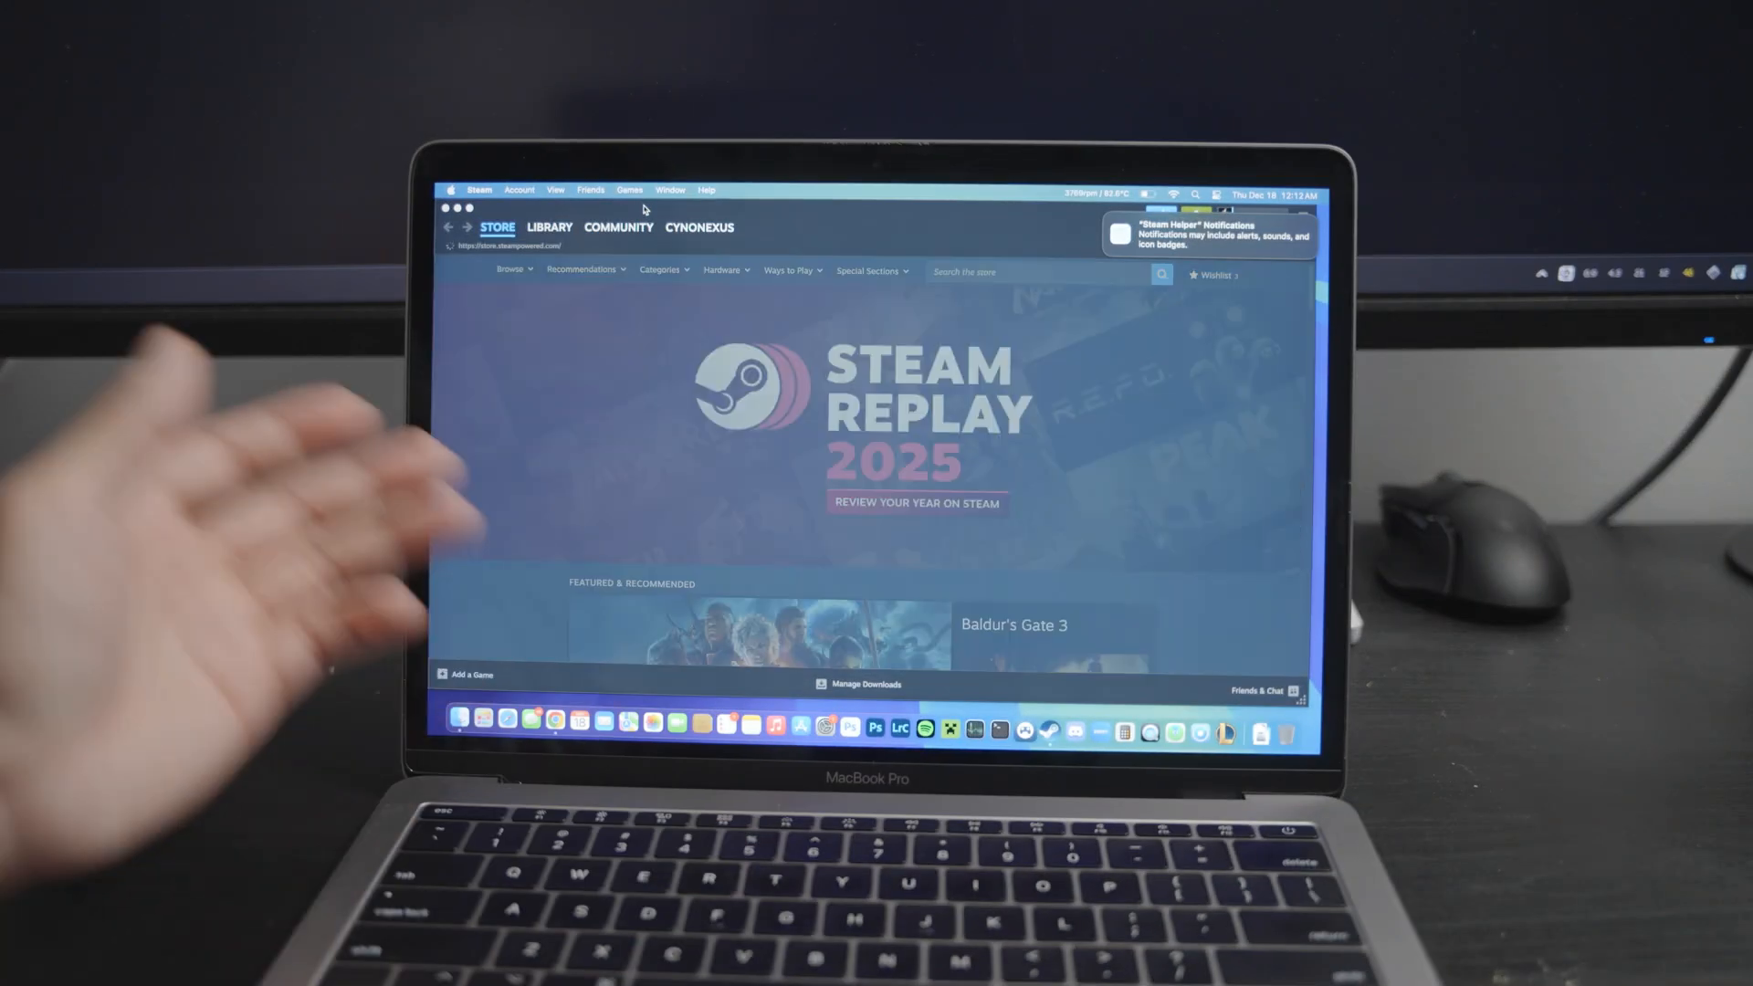
left_click(549, 227)
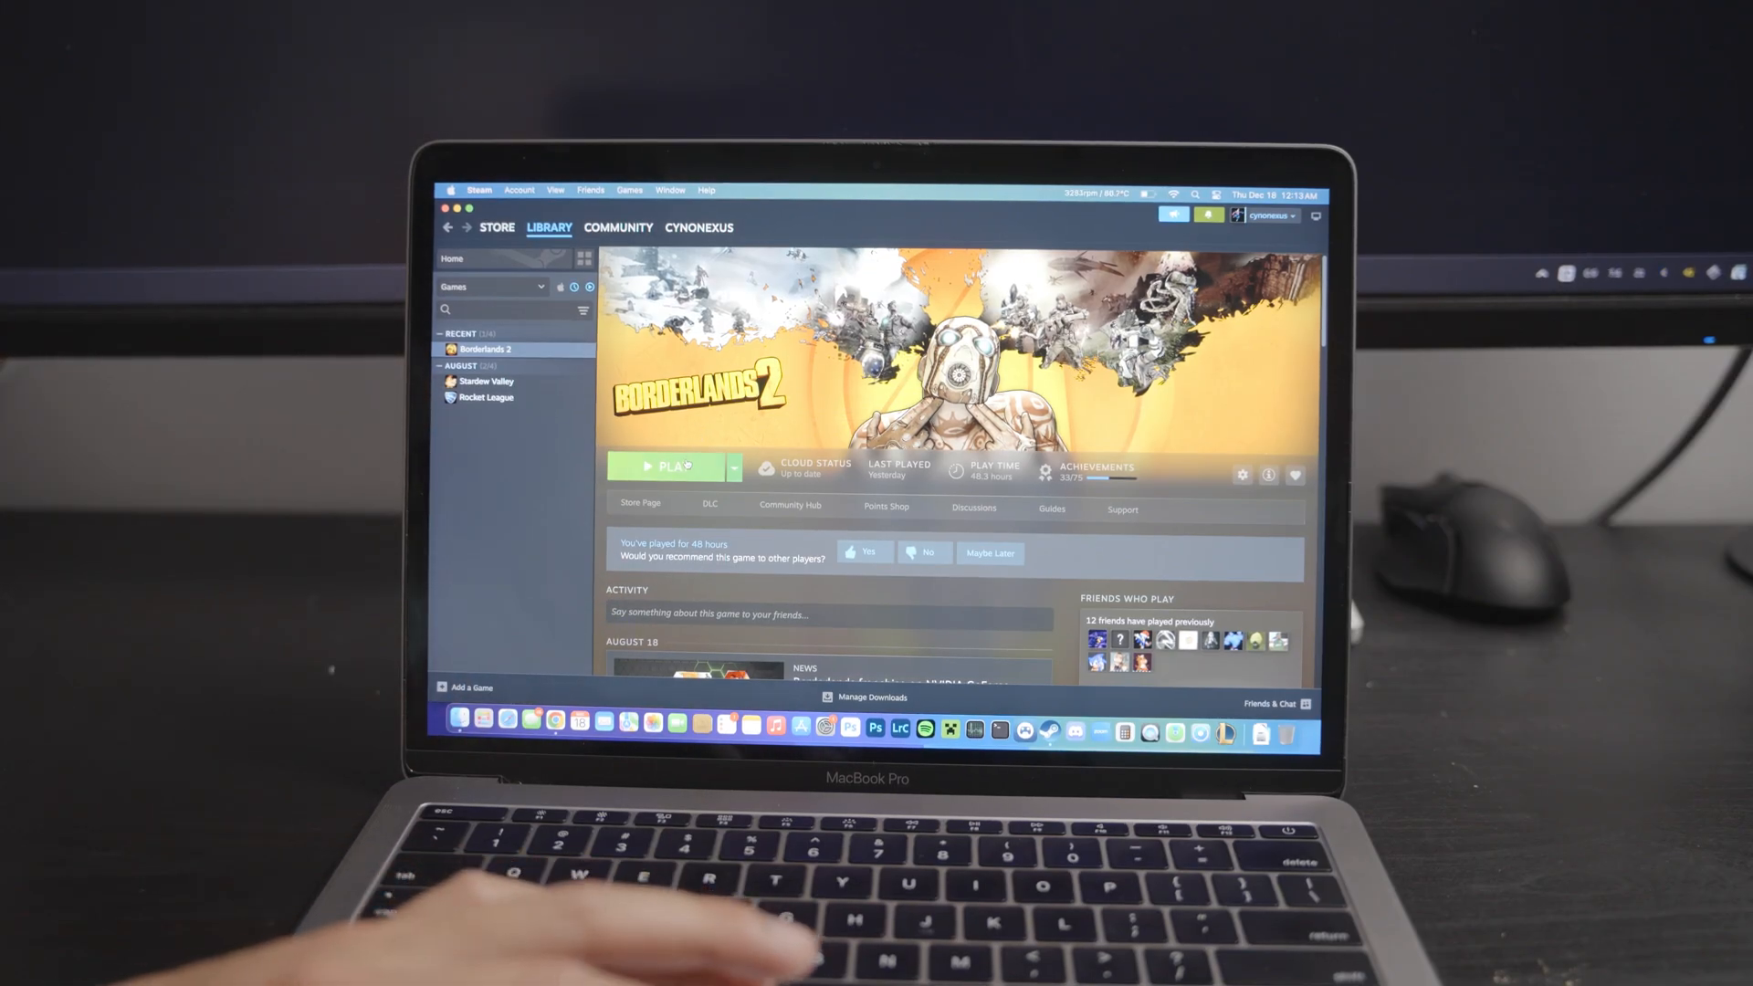
Step: Launch Borderlands 2, play in the snowy level, then pause with Escape
left_click(665, 467)
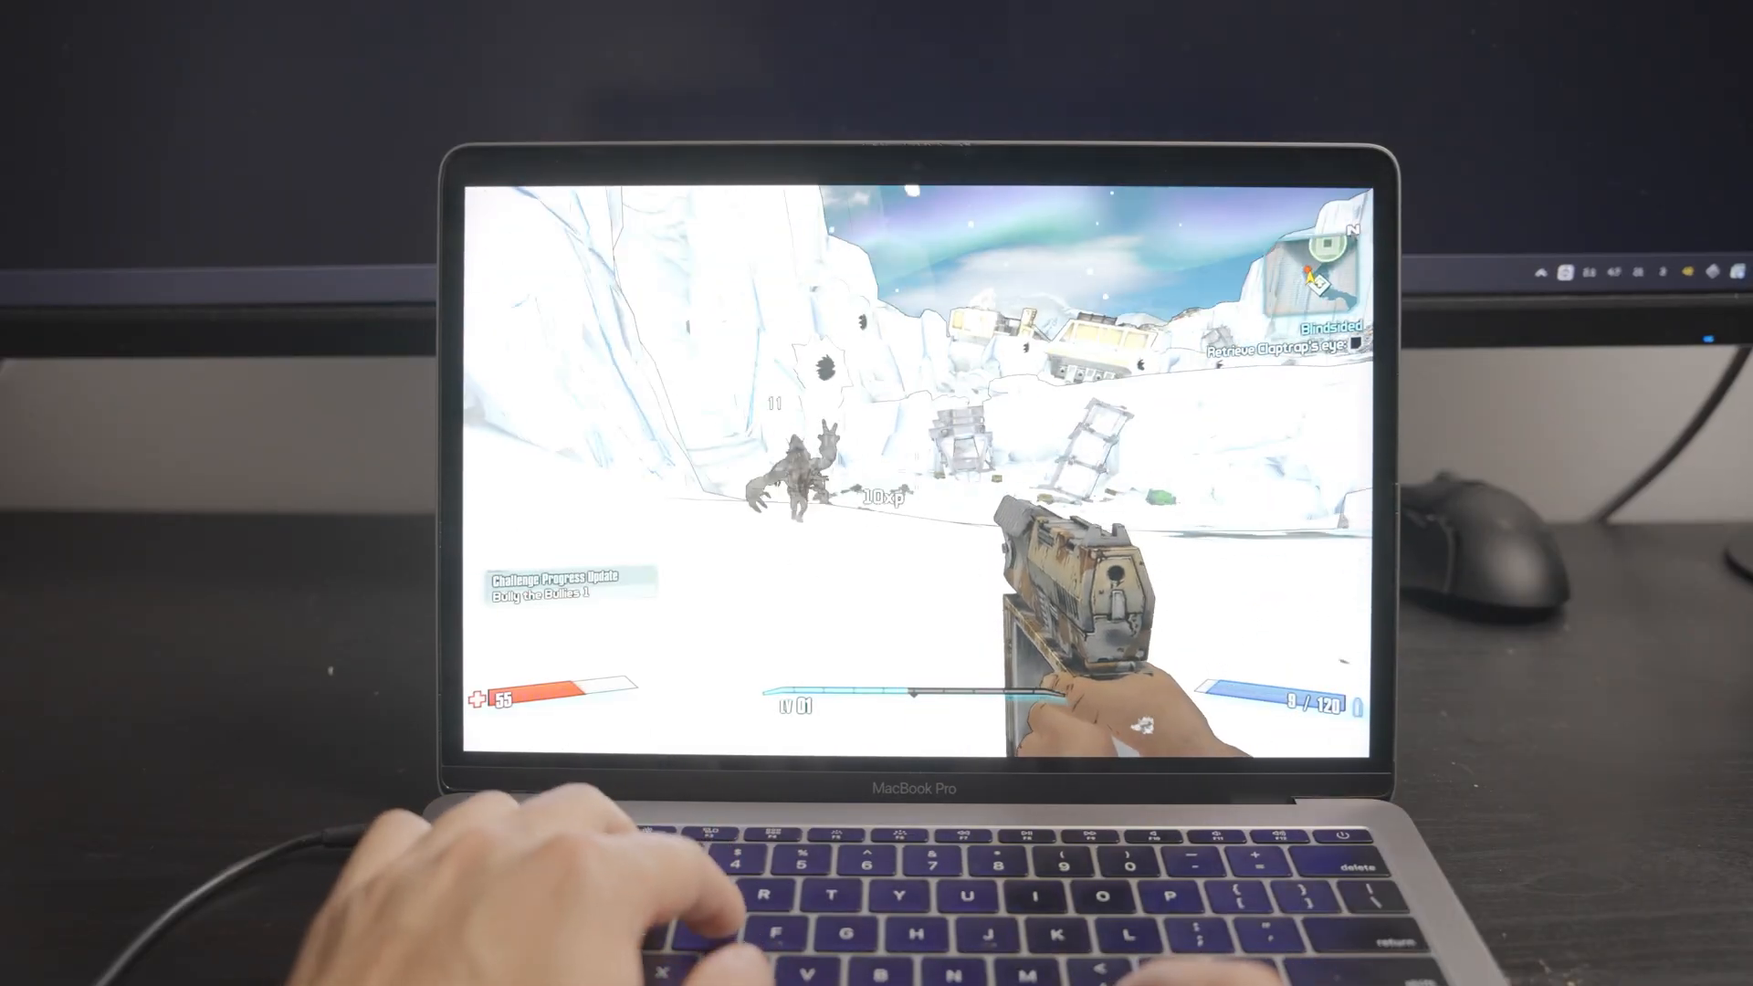
key("Escape")
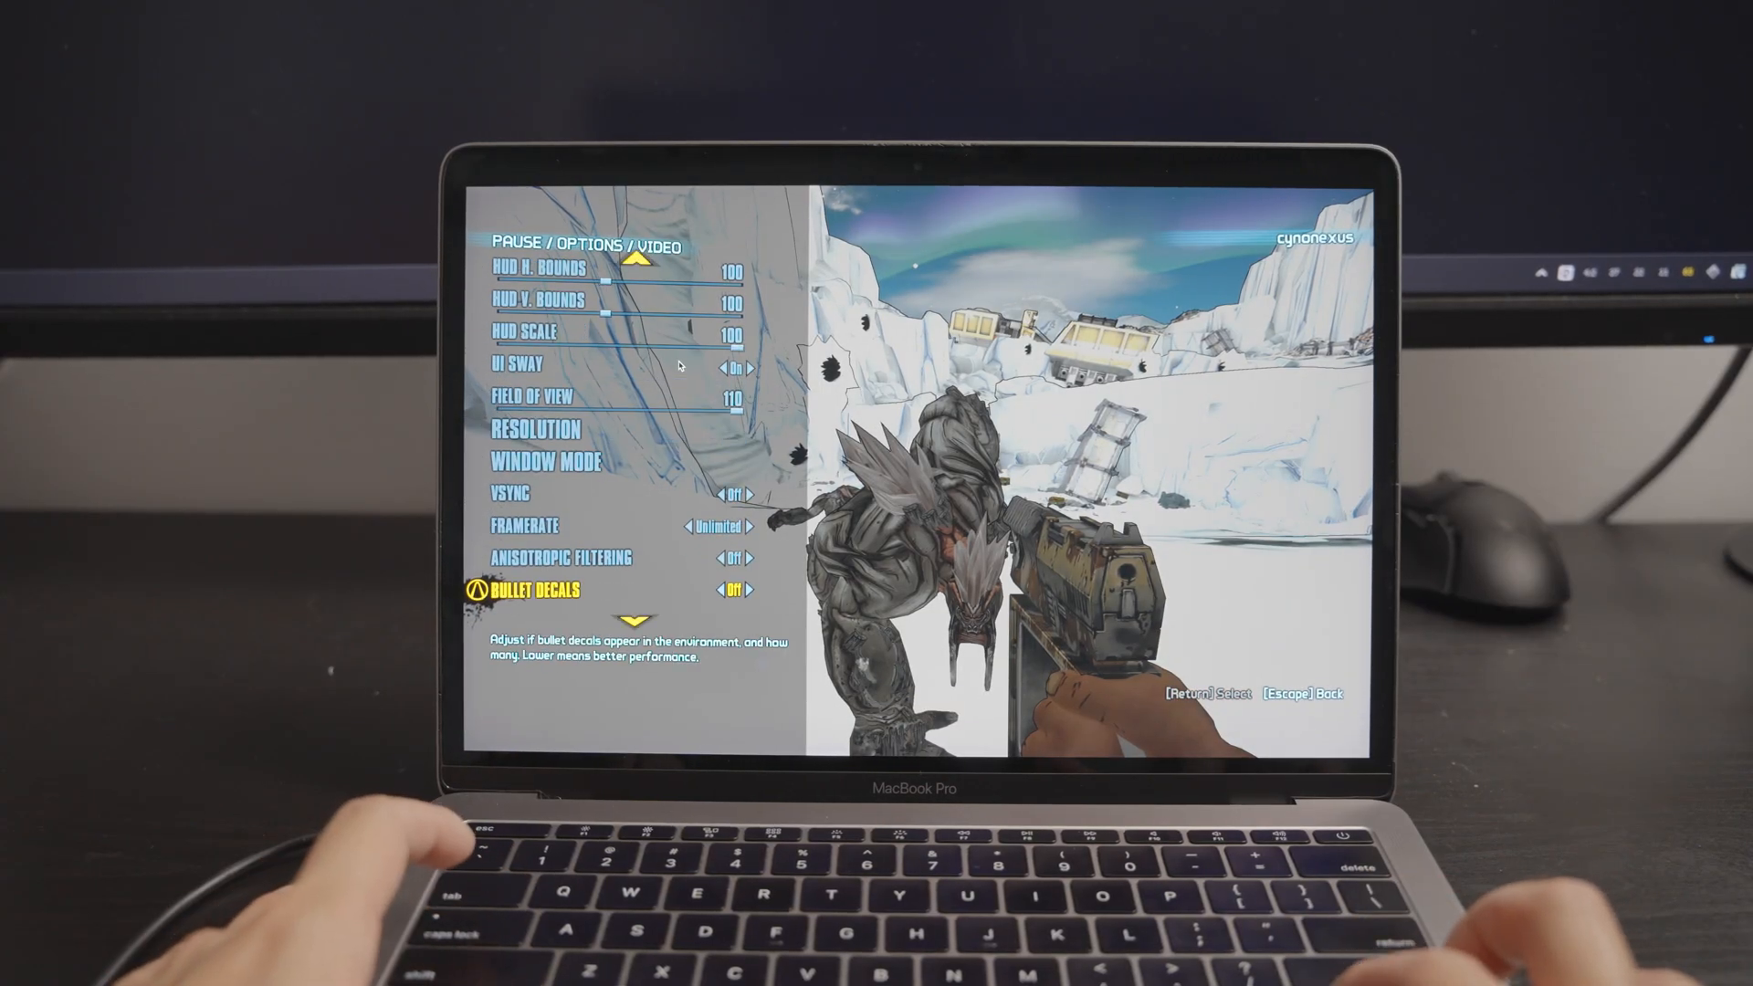
Step: Raise bullet decals and view distance in the Borderlands 2 video options
key("down")
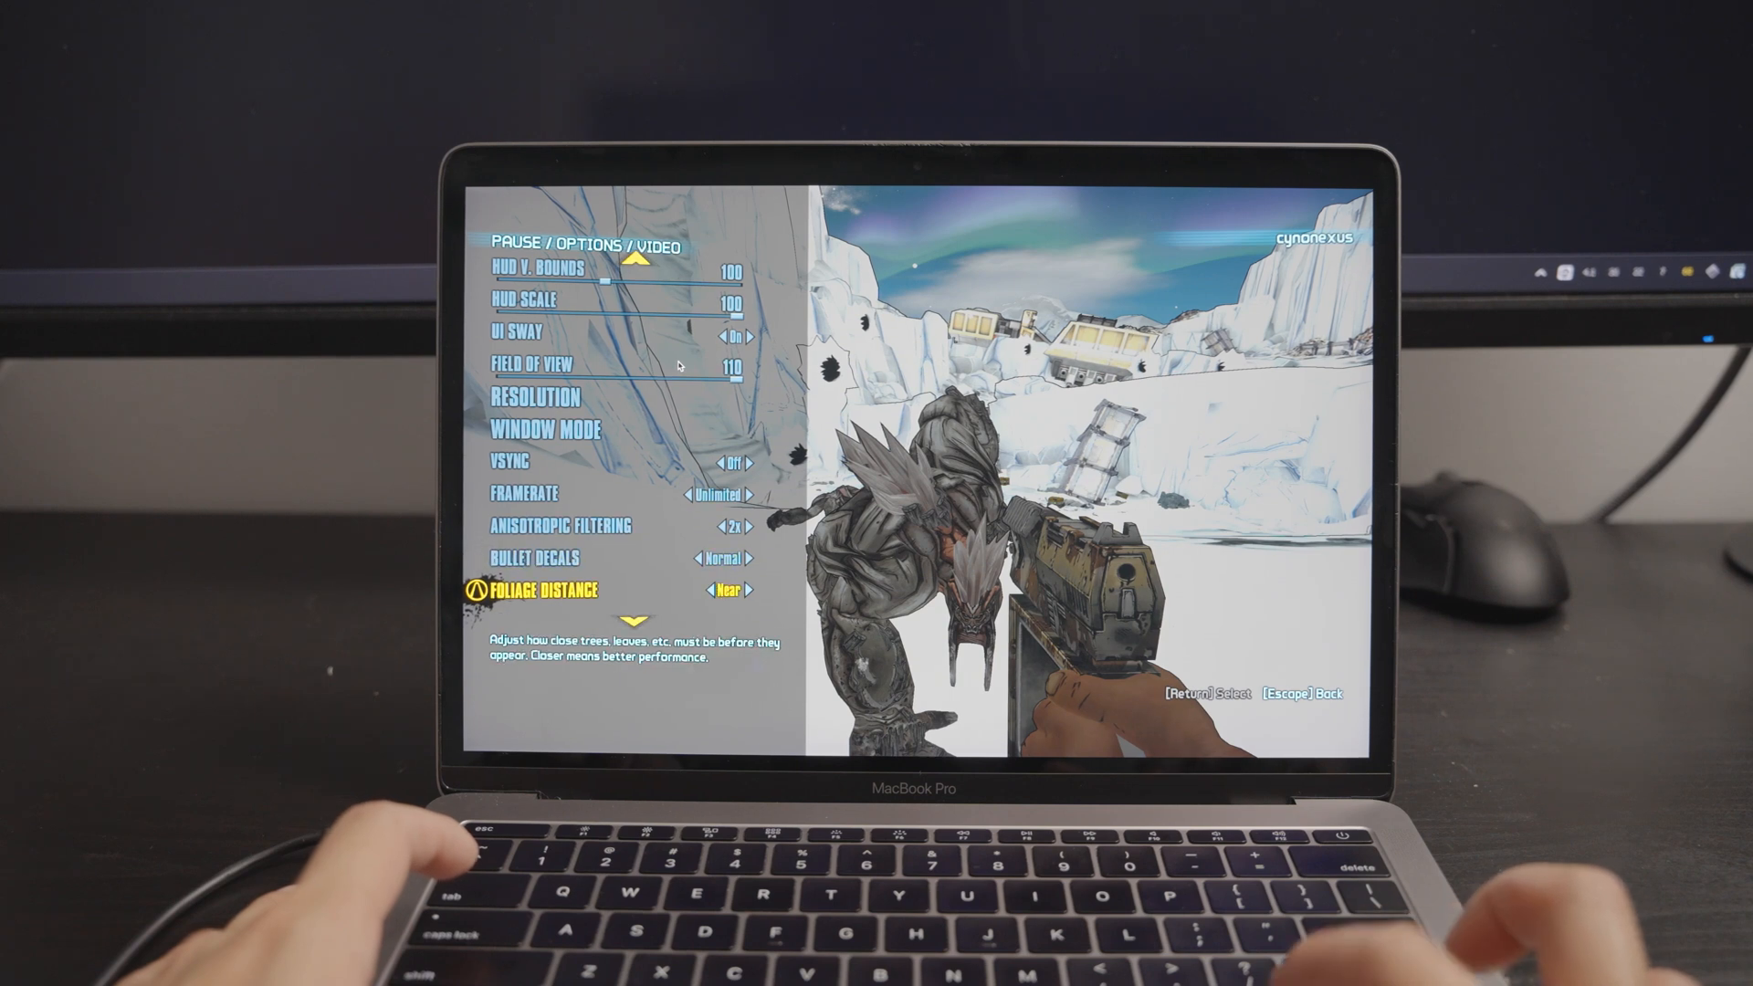
scroll("down", 3)
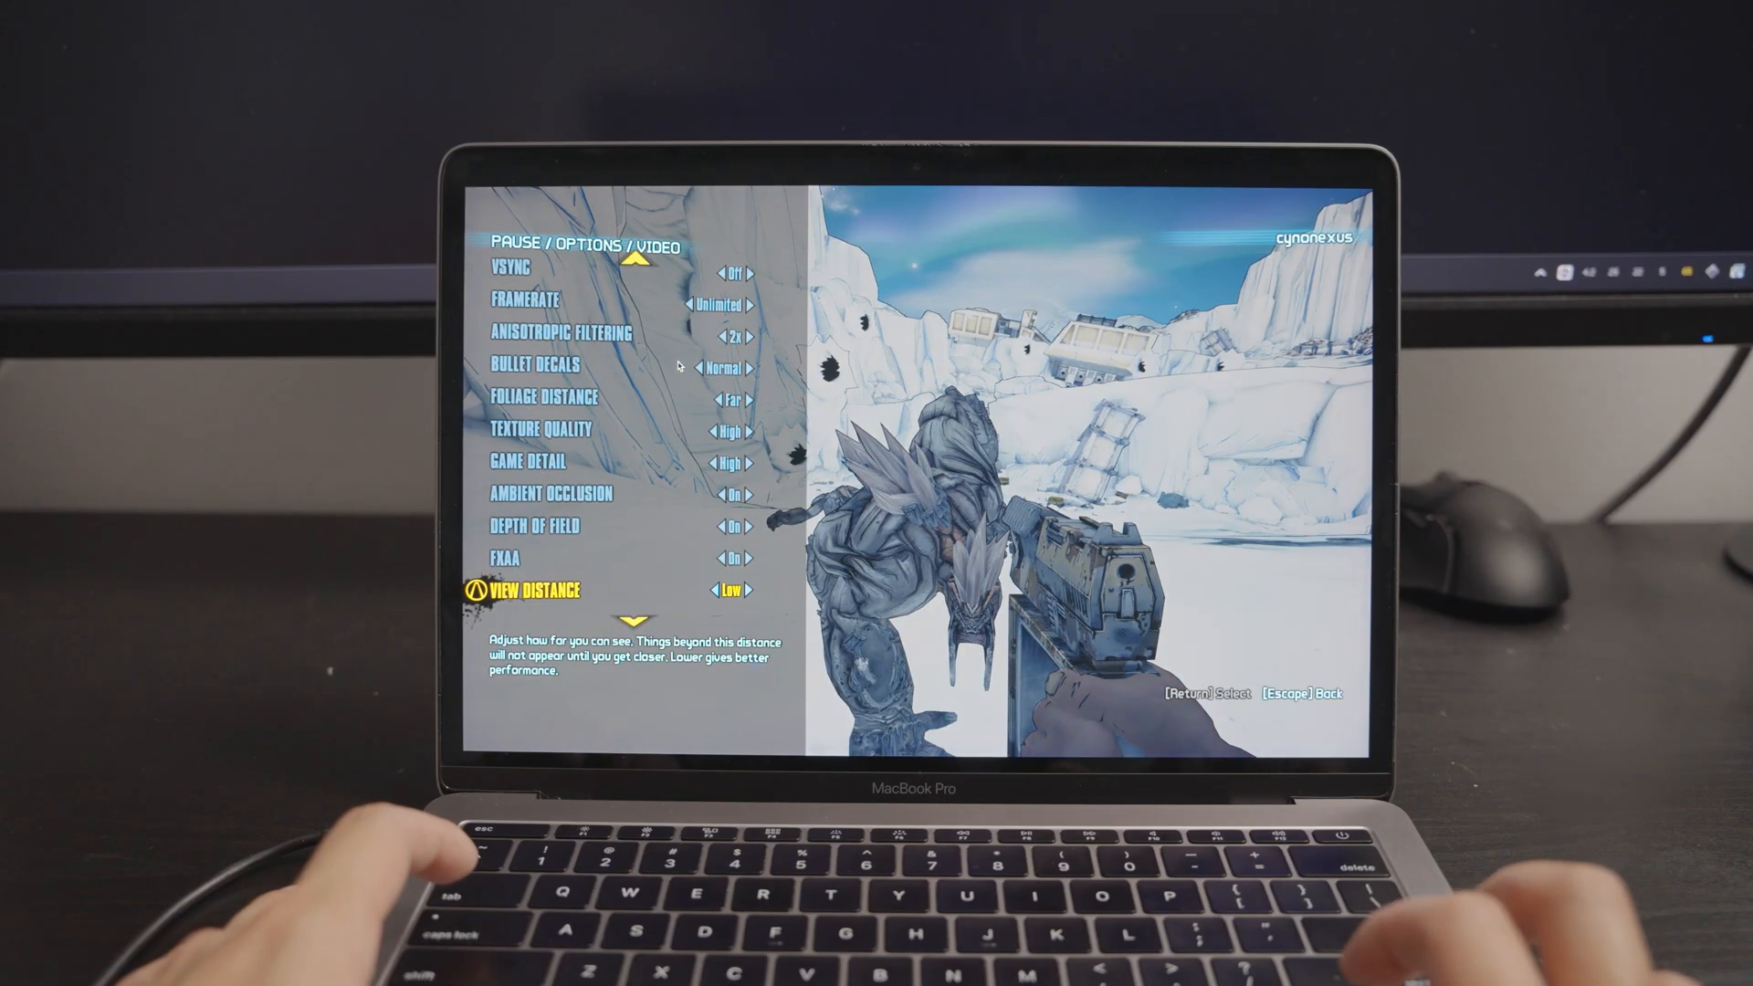
key("down")
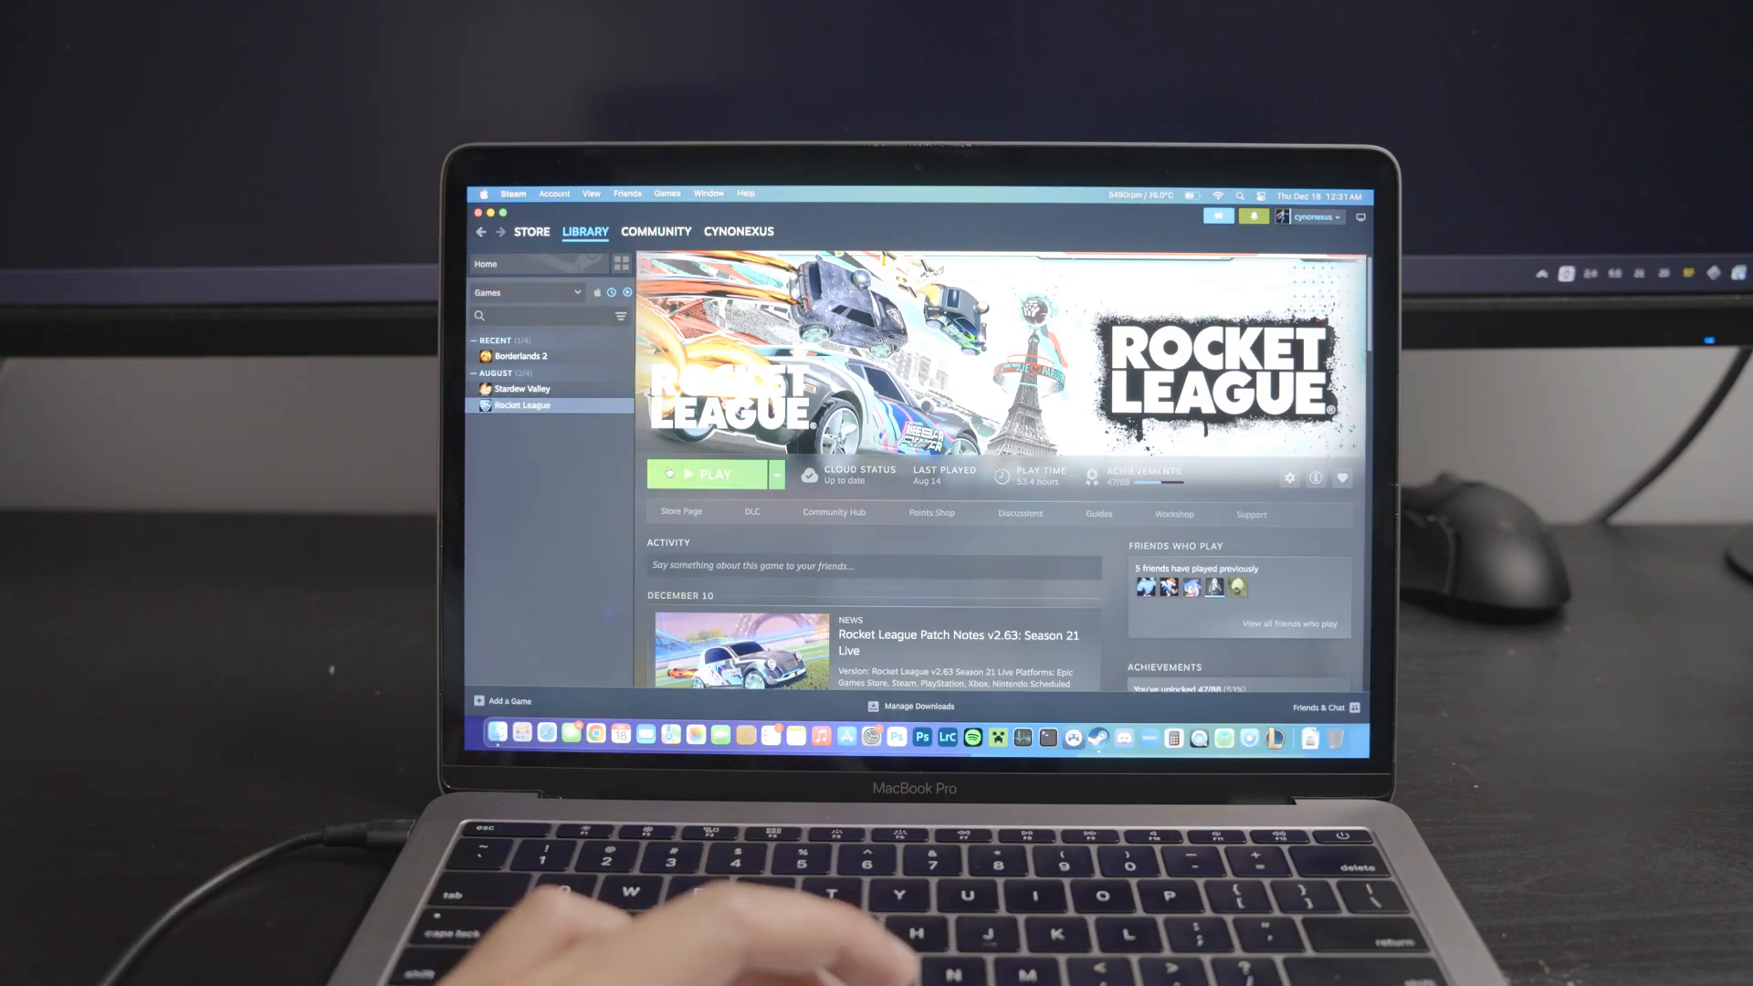
Step: Start and stop Rocket League, then select Stardew Valley in the library
left_click(706, 474)
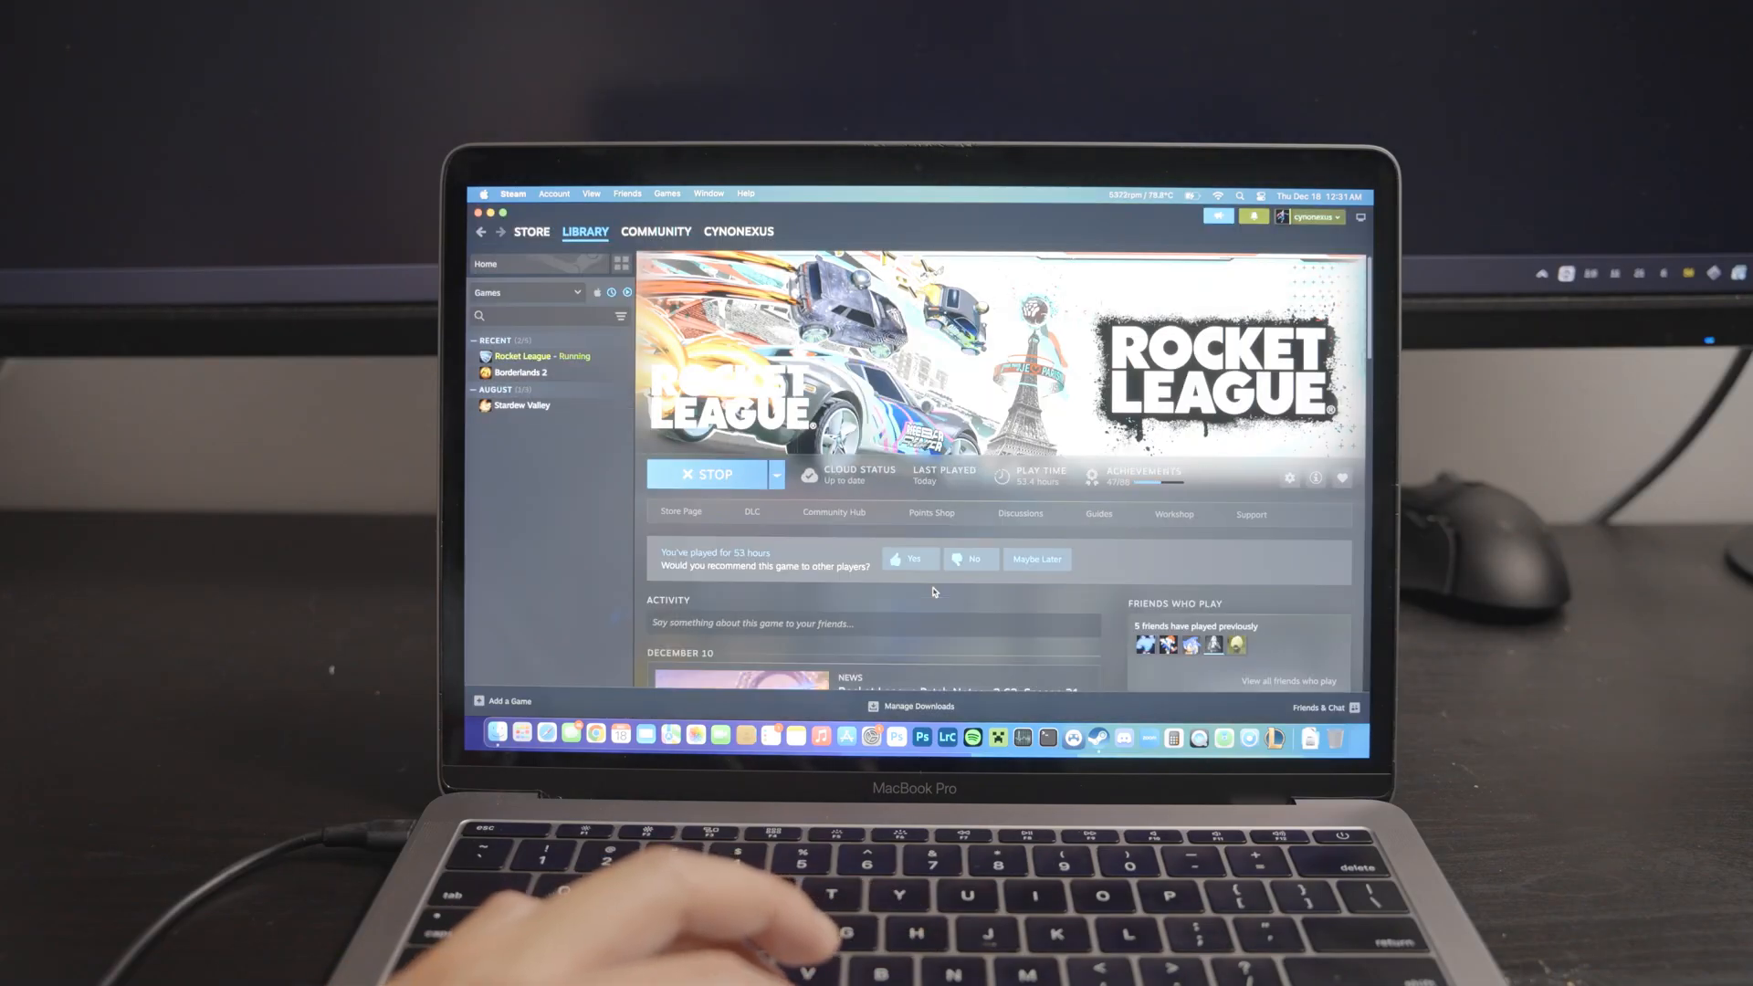
left_click(706, 474)
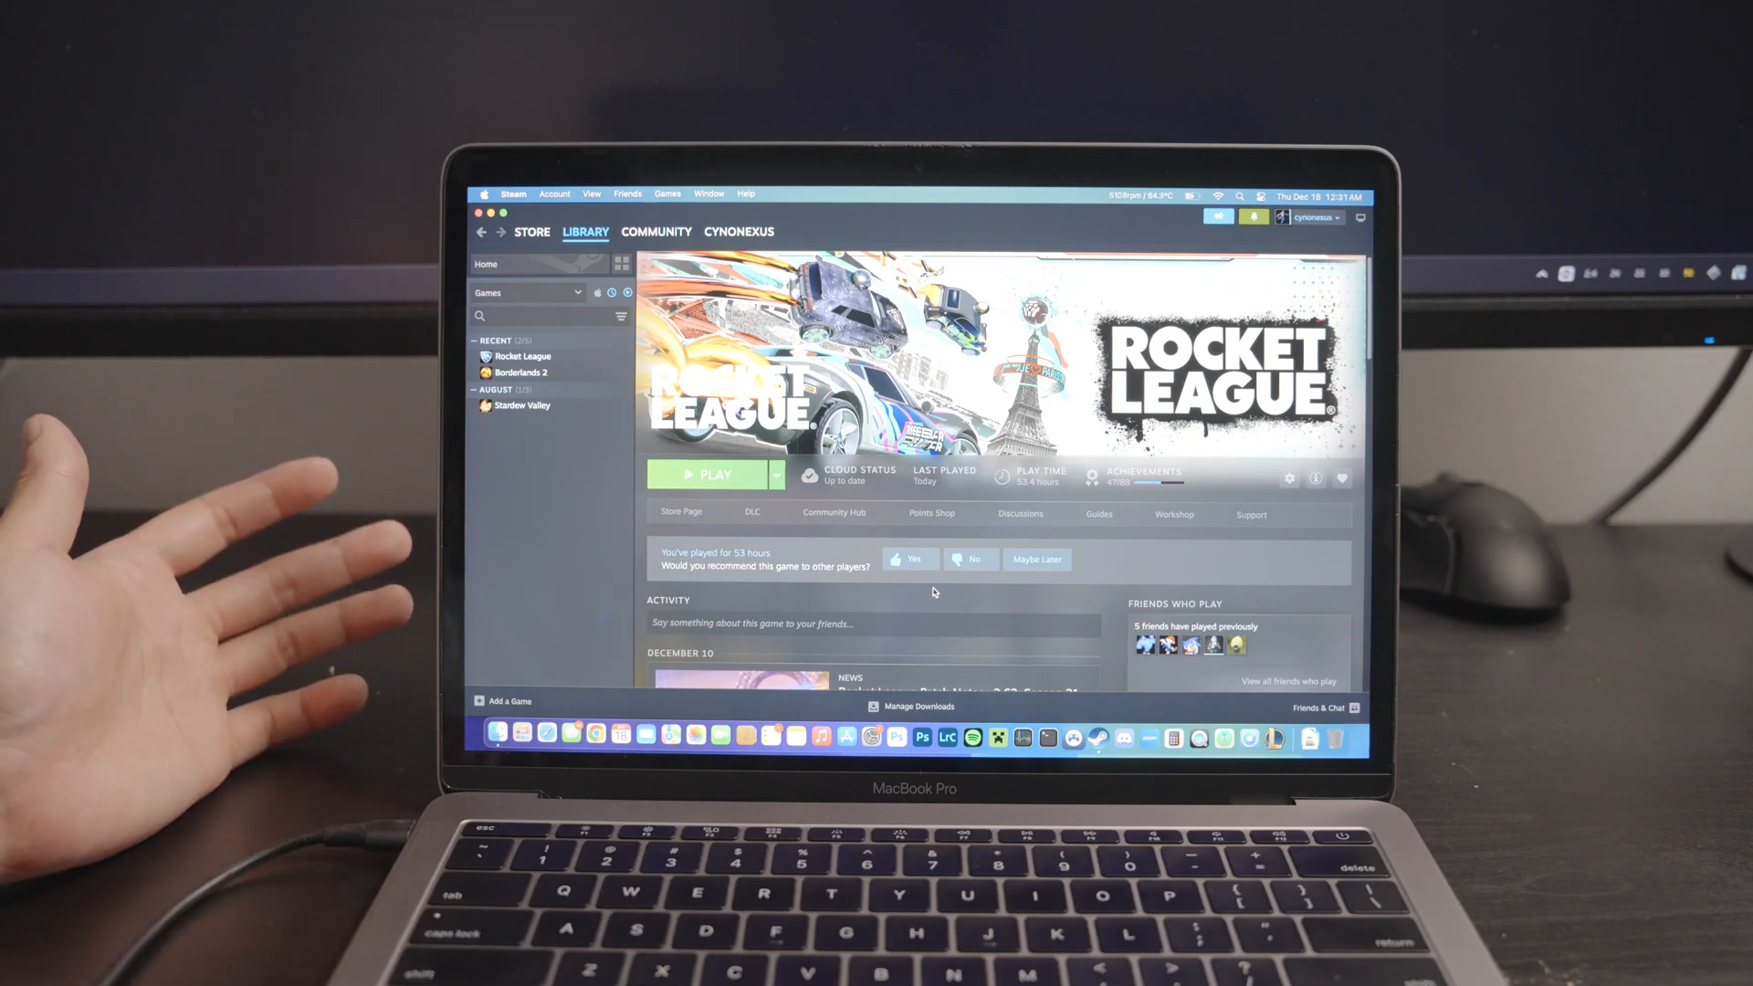
left_click(523, 405)
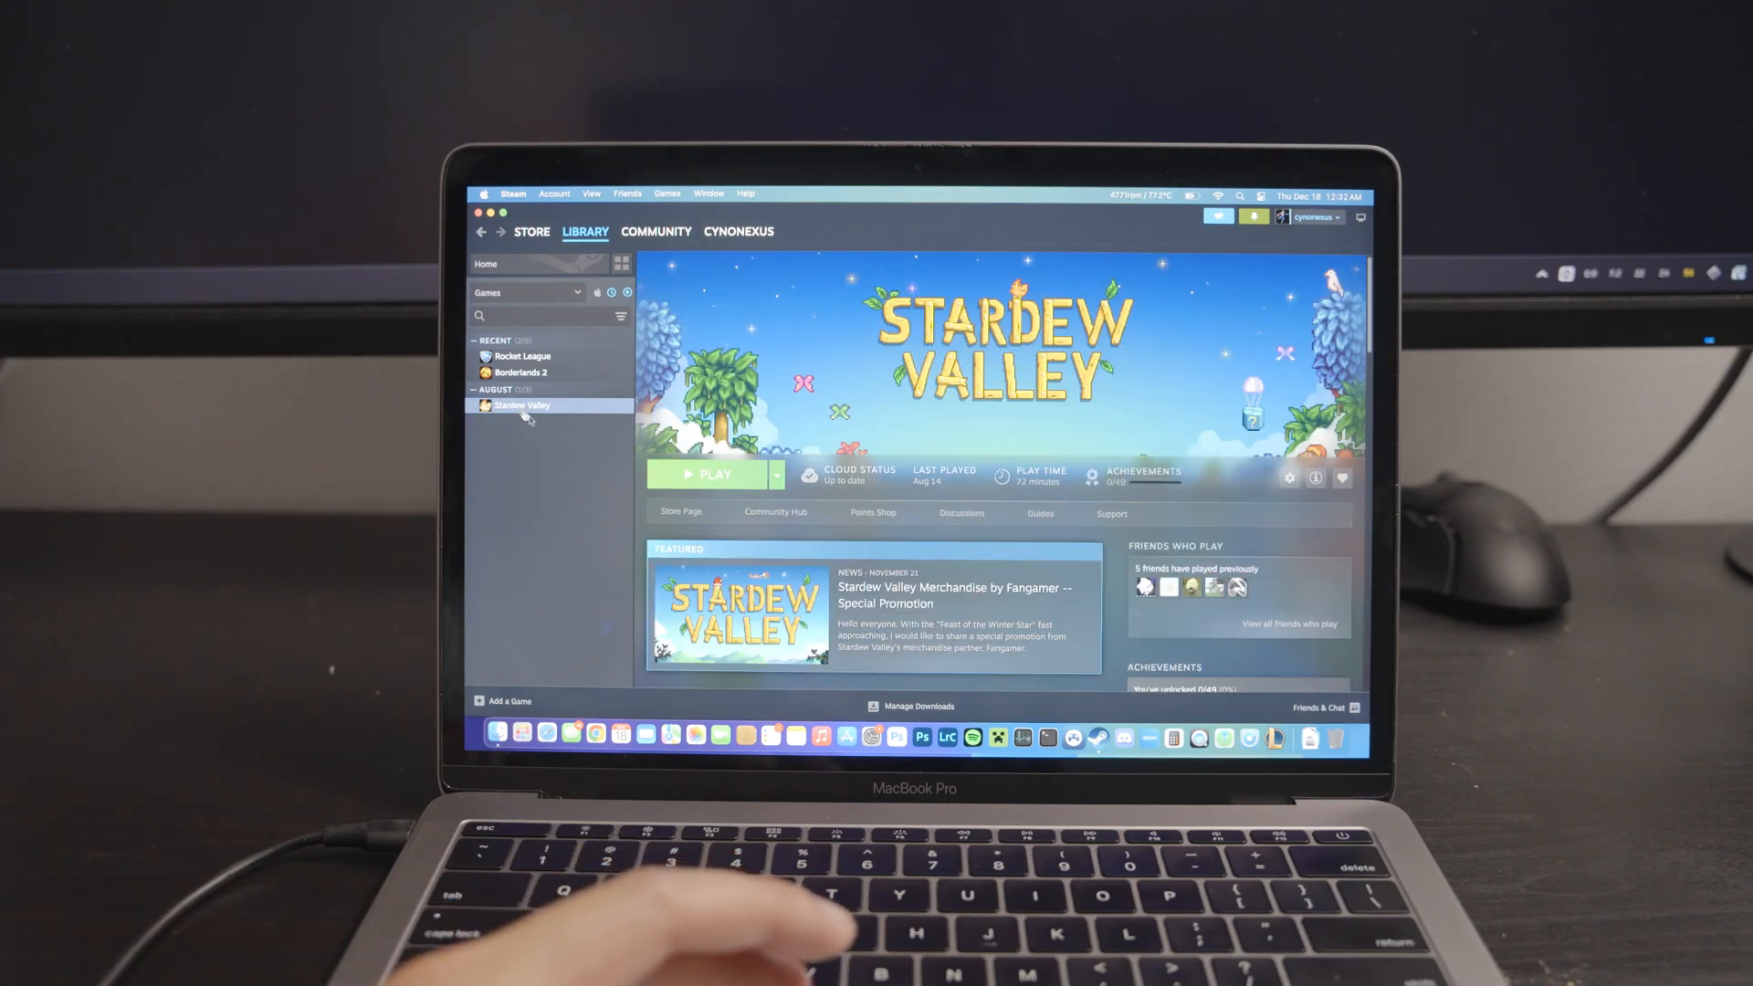
Step: Launch Stardew Valley and open the inventory menu with E, switching tabs
left_click(709, 475)
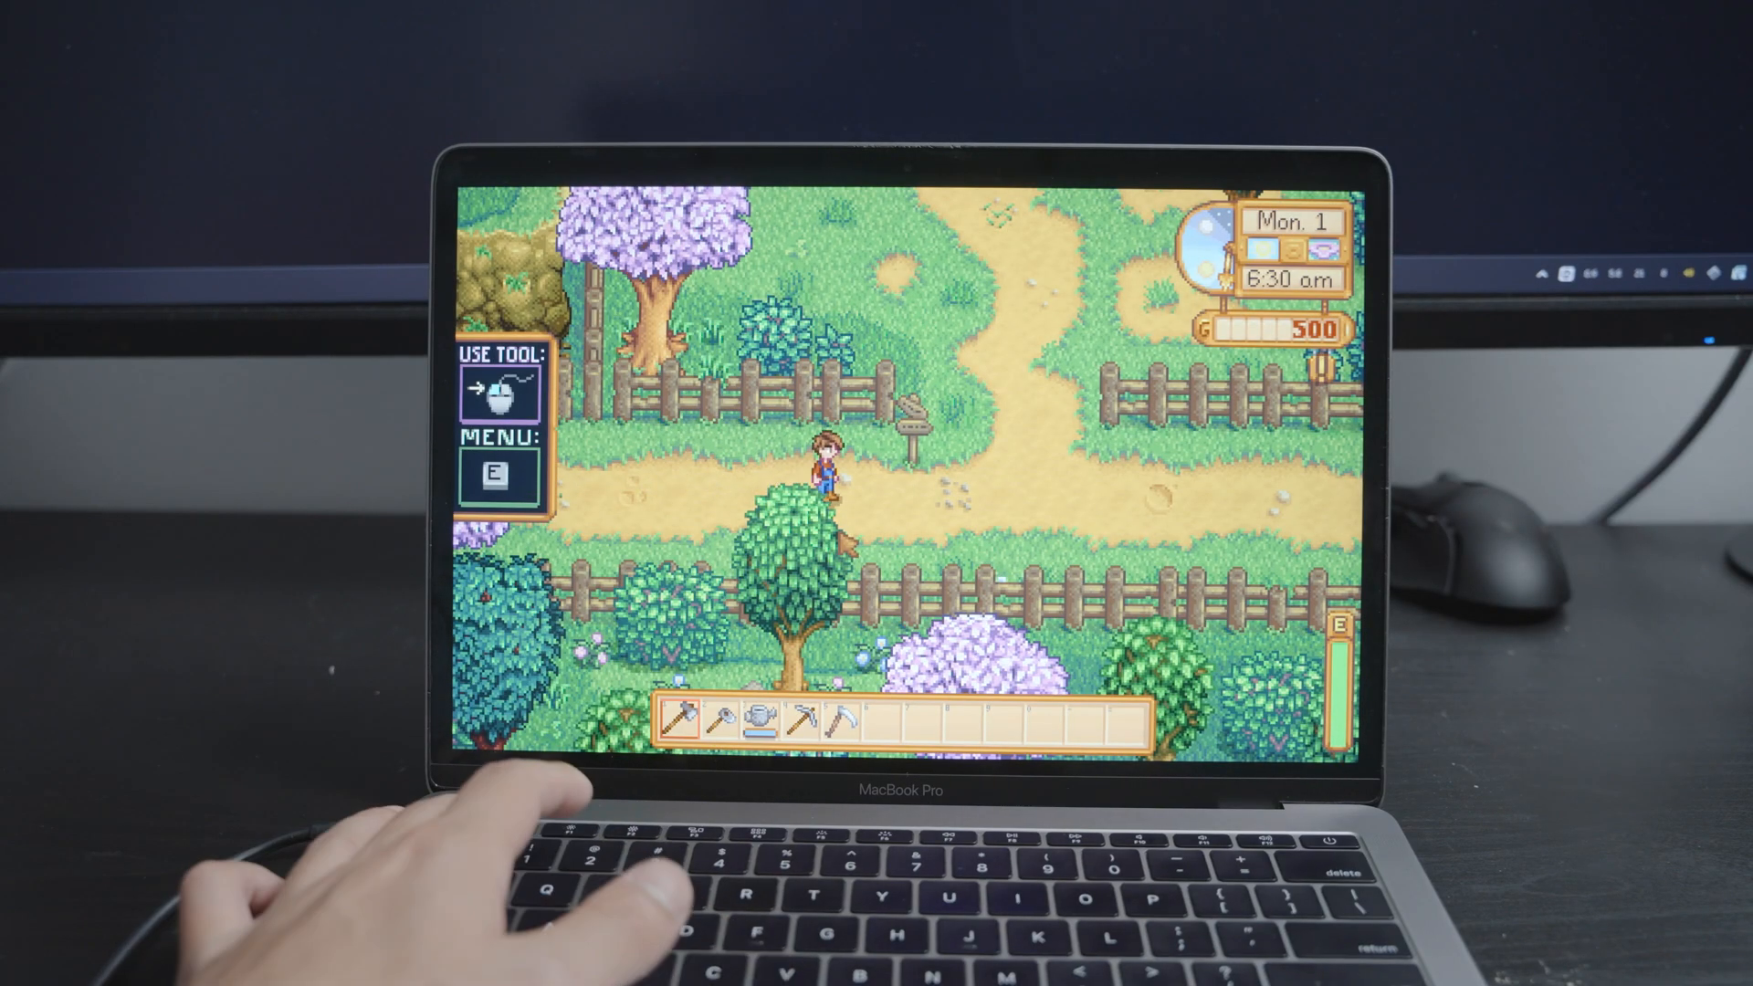
key("e")
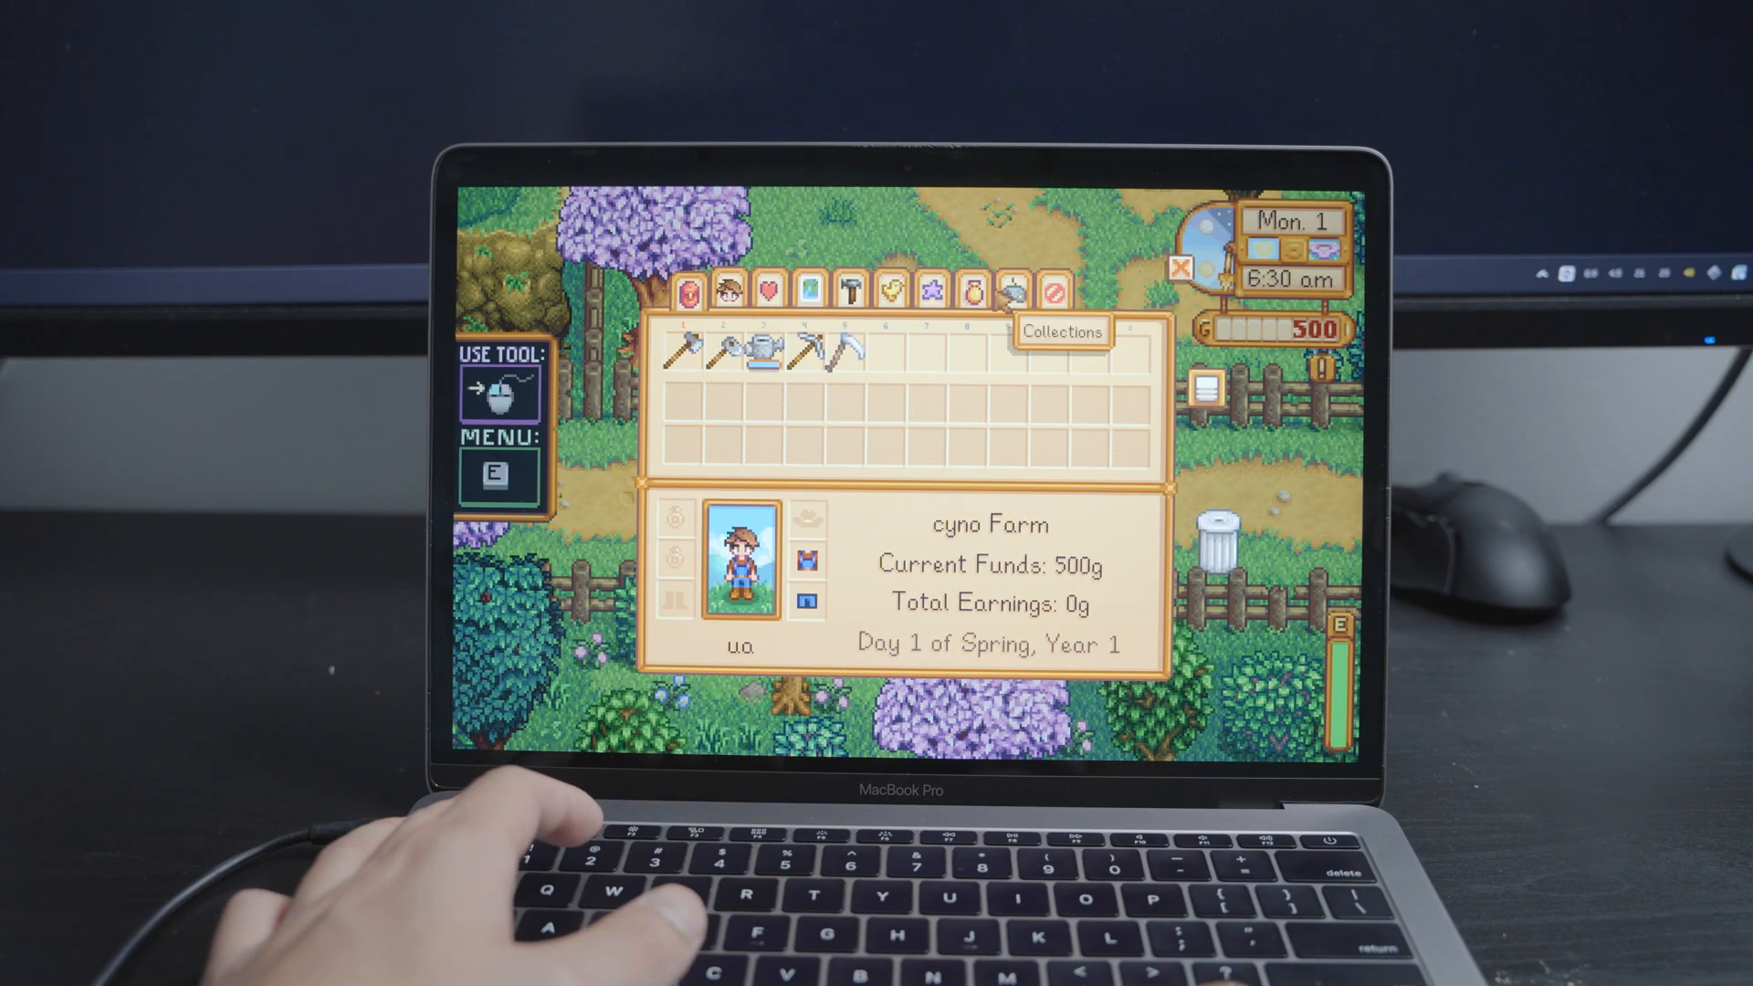
left_click(1010, 293)
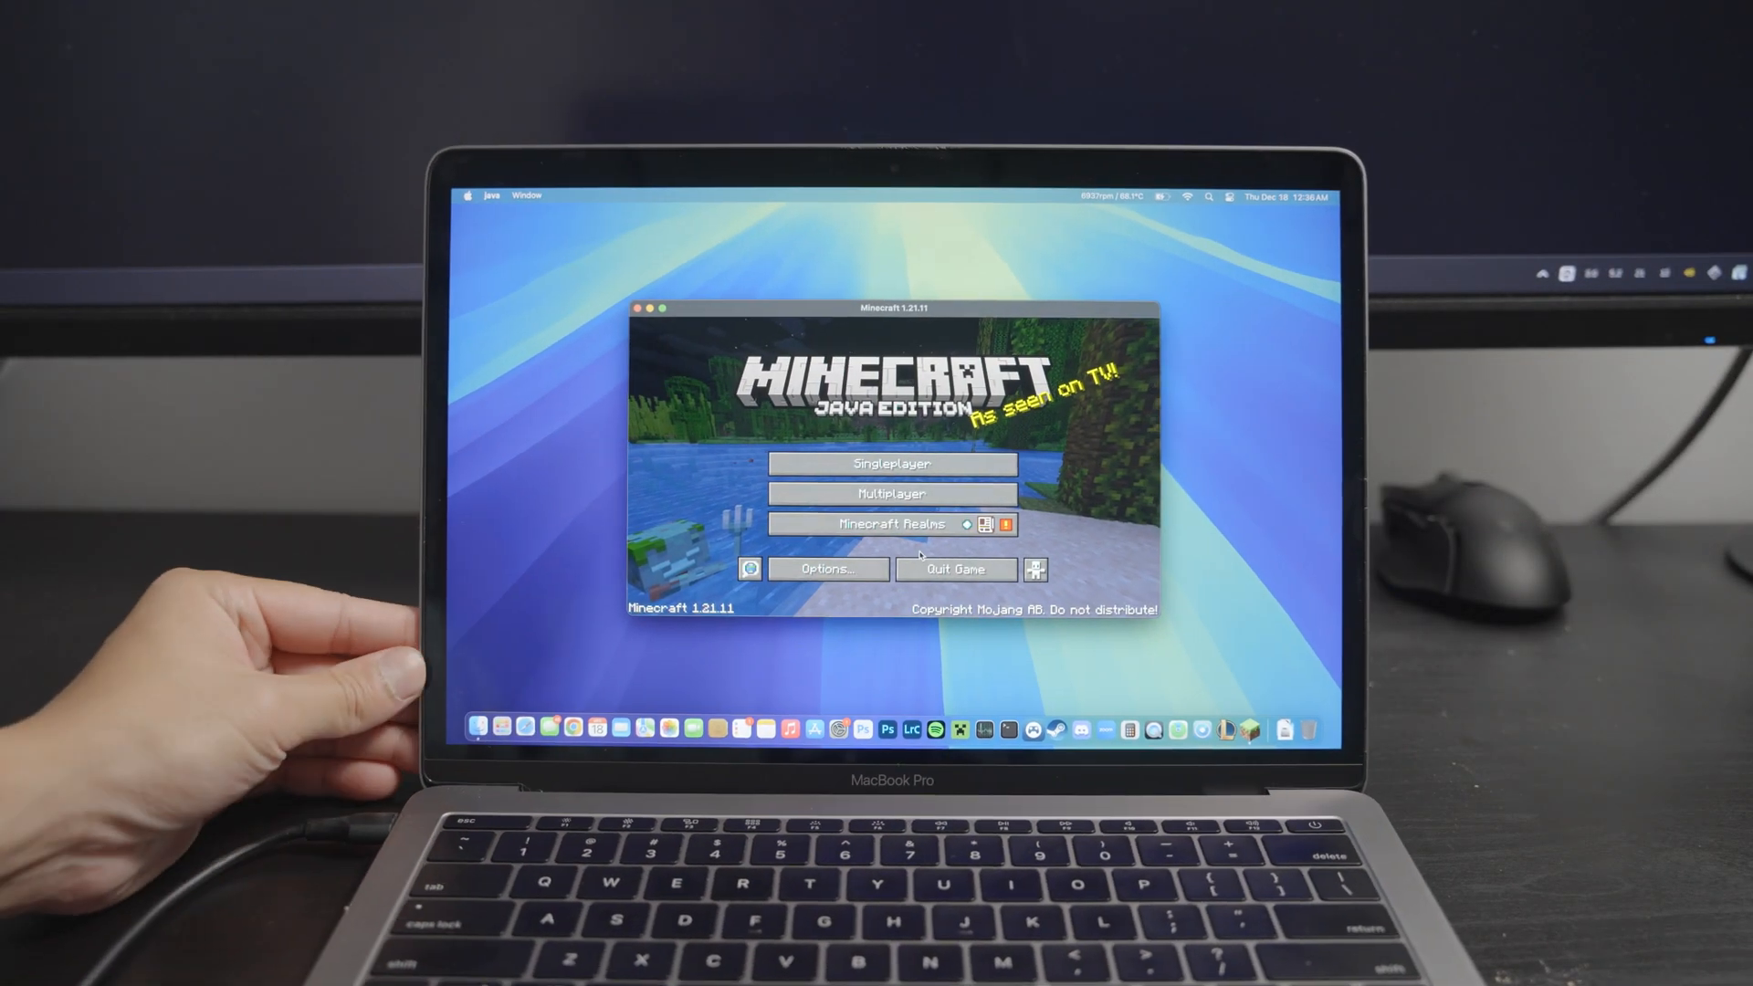
Step: Click a button on the Minecraft Java Edition 1.21.11 title menu
left_click(891, 462)
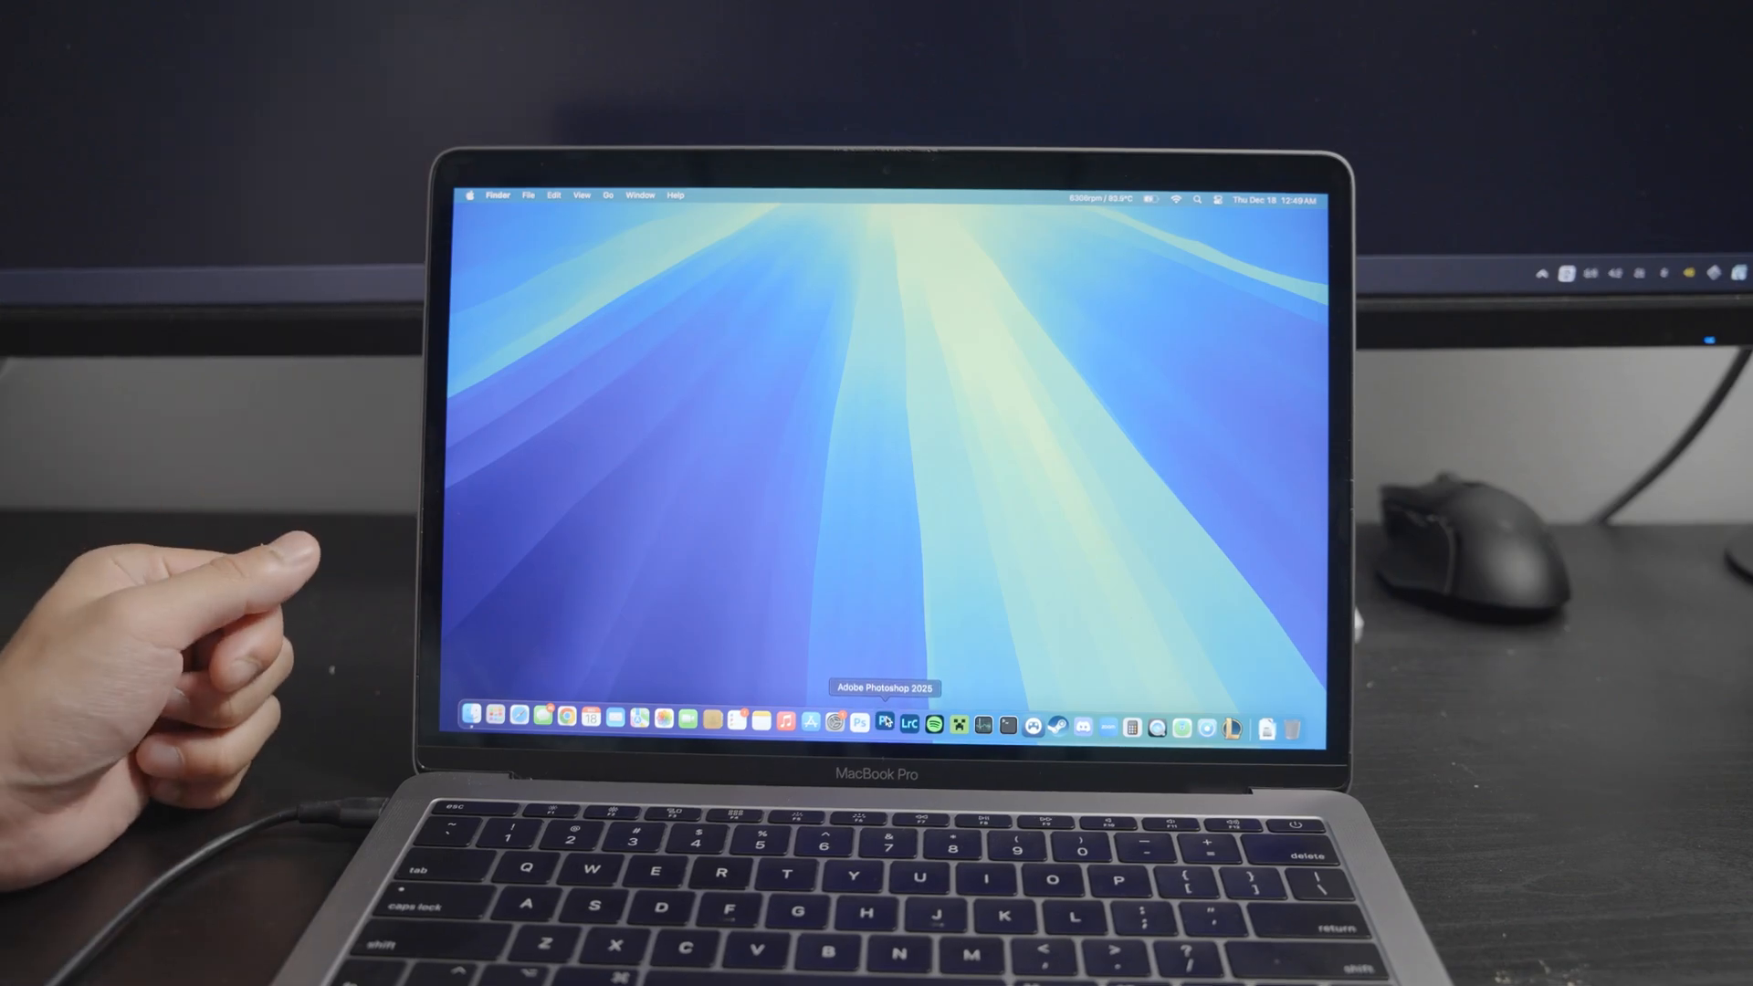
Step: Launch Adobe Photoshop 2025 from its Dock icon
left_click(858, 723)
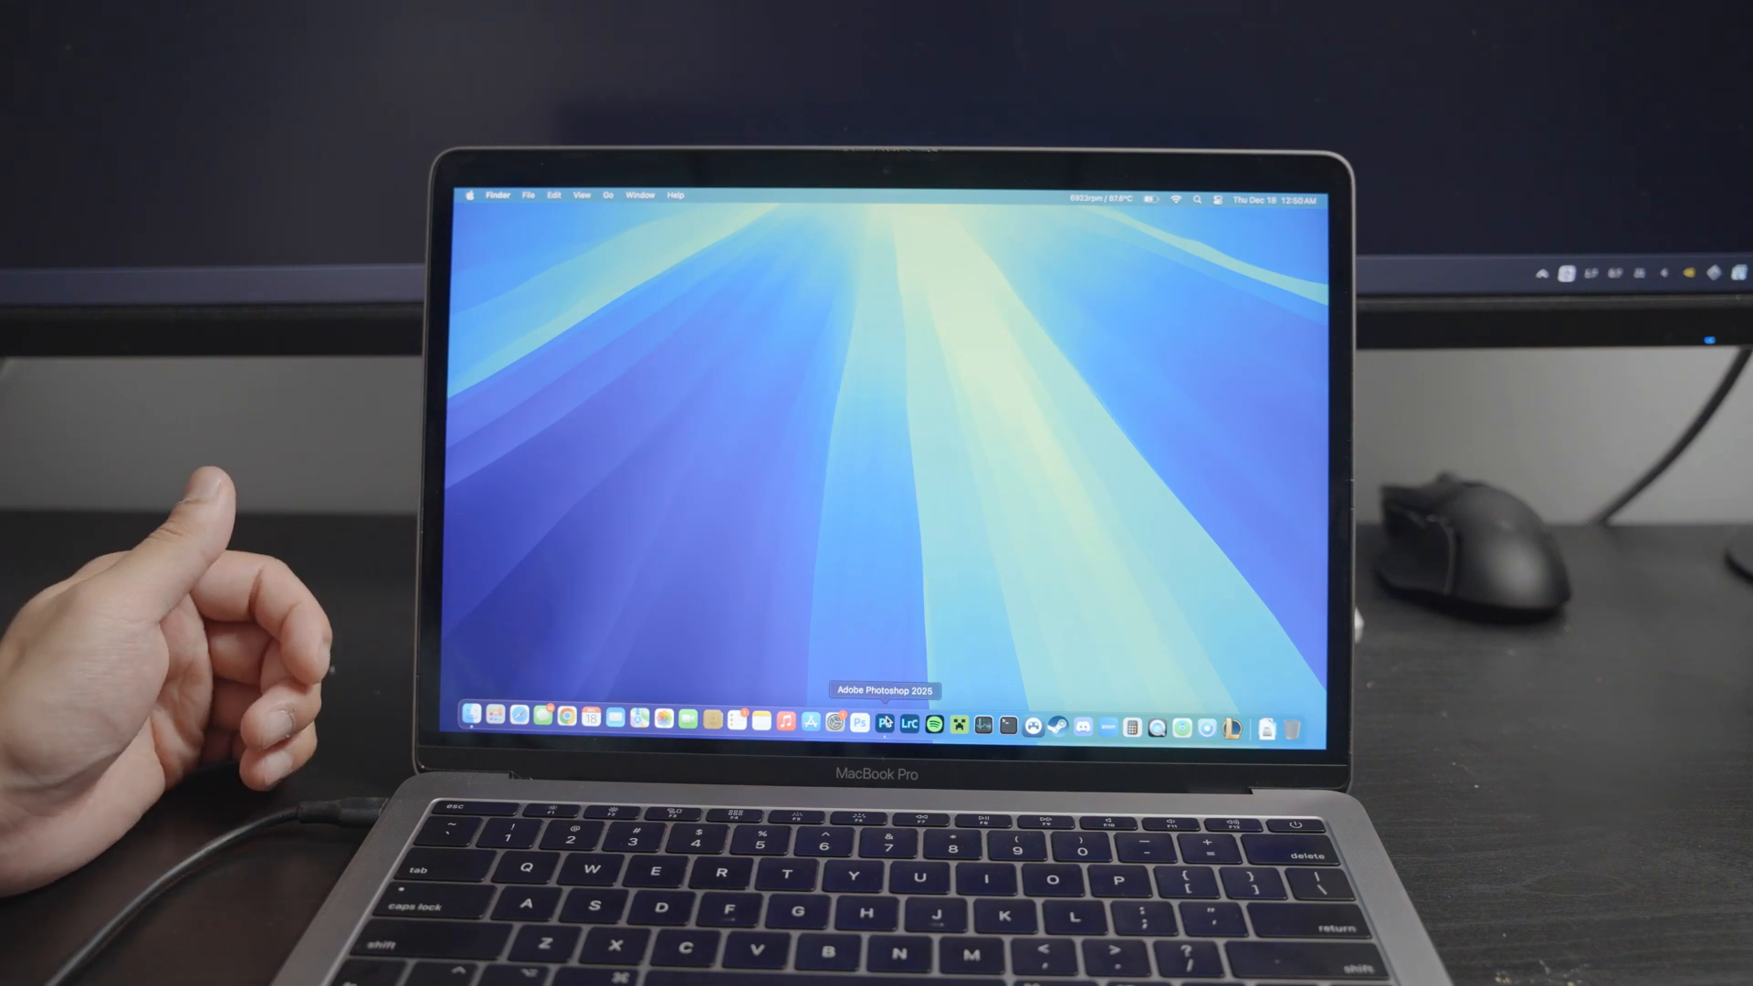
left_click(852, 722)
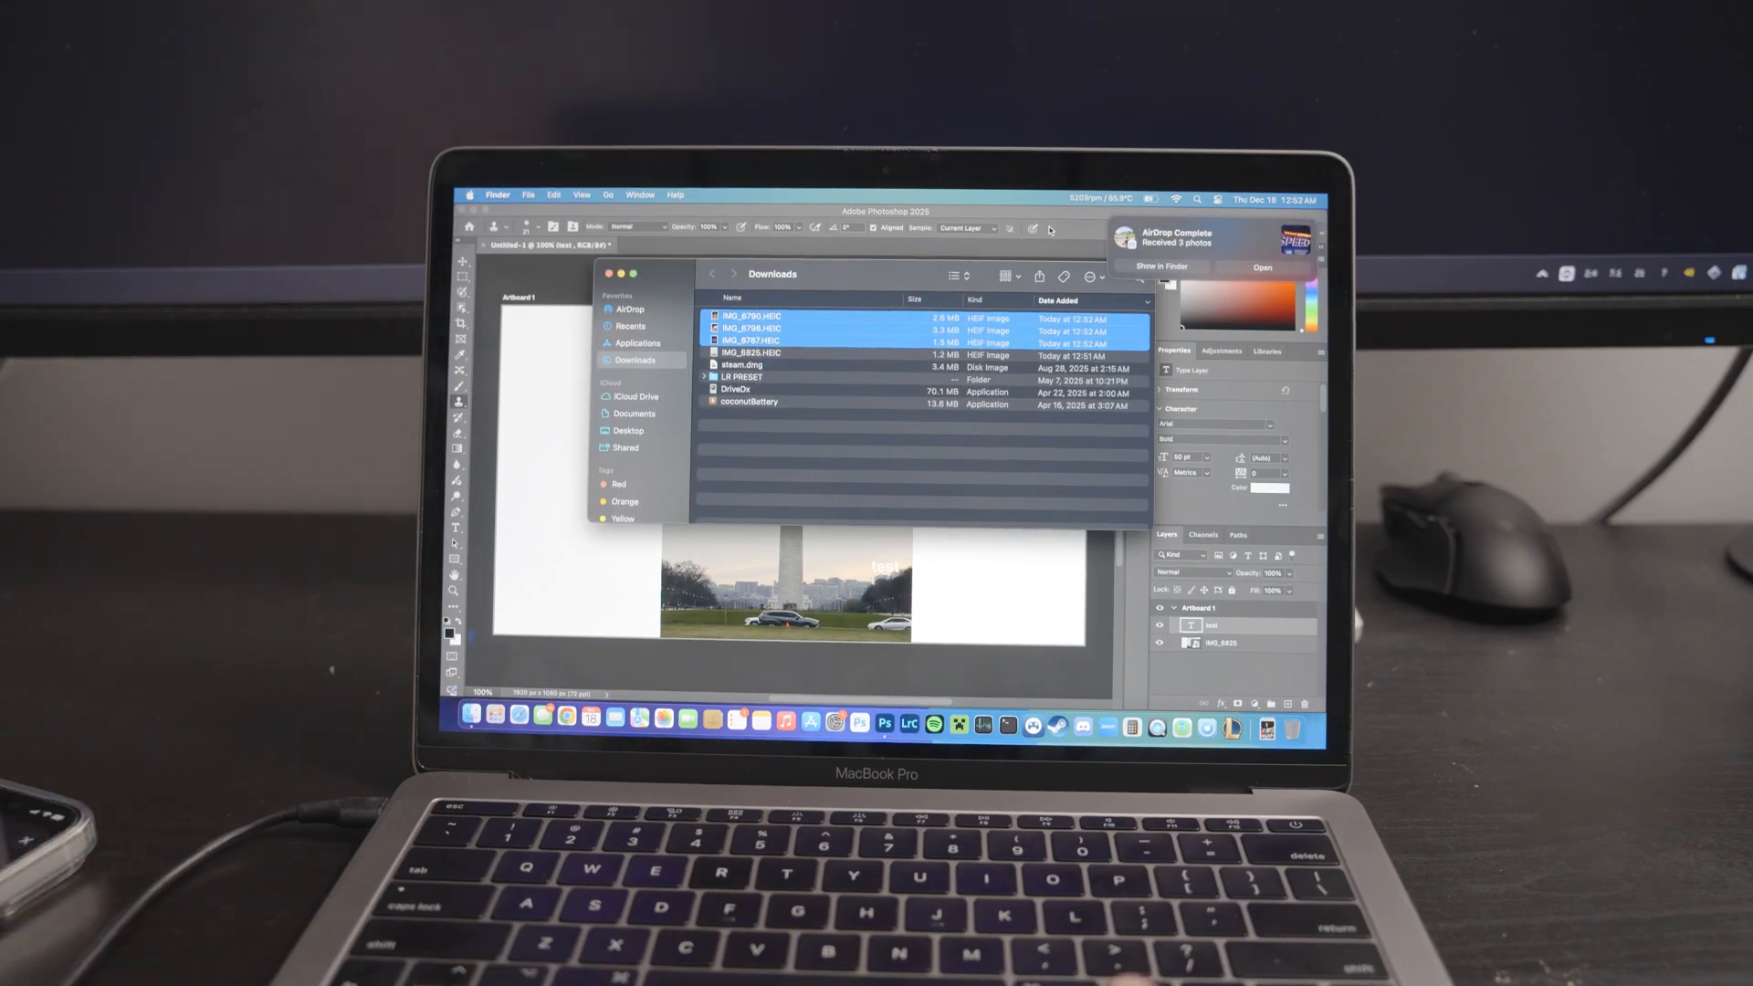
Step: Drag the three AirDropped IMG_ HEIC photos from Downloads onto the Untitled-1 artboard
left_click_drag(749, 329, 526, 437)
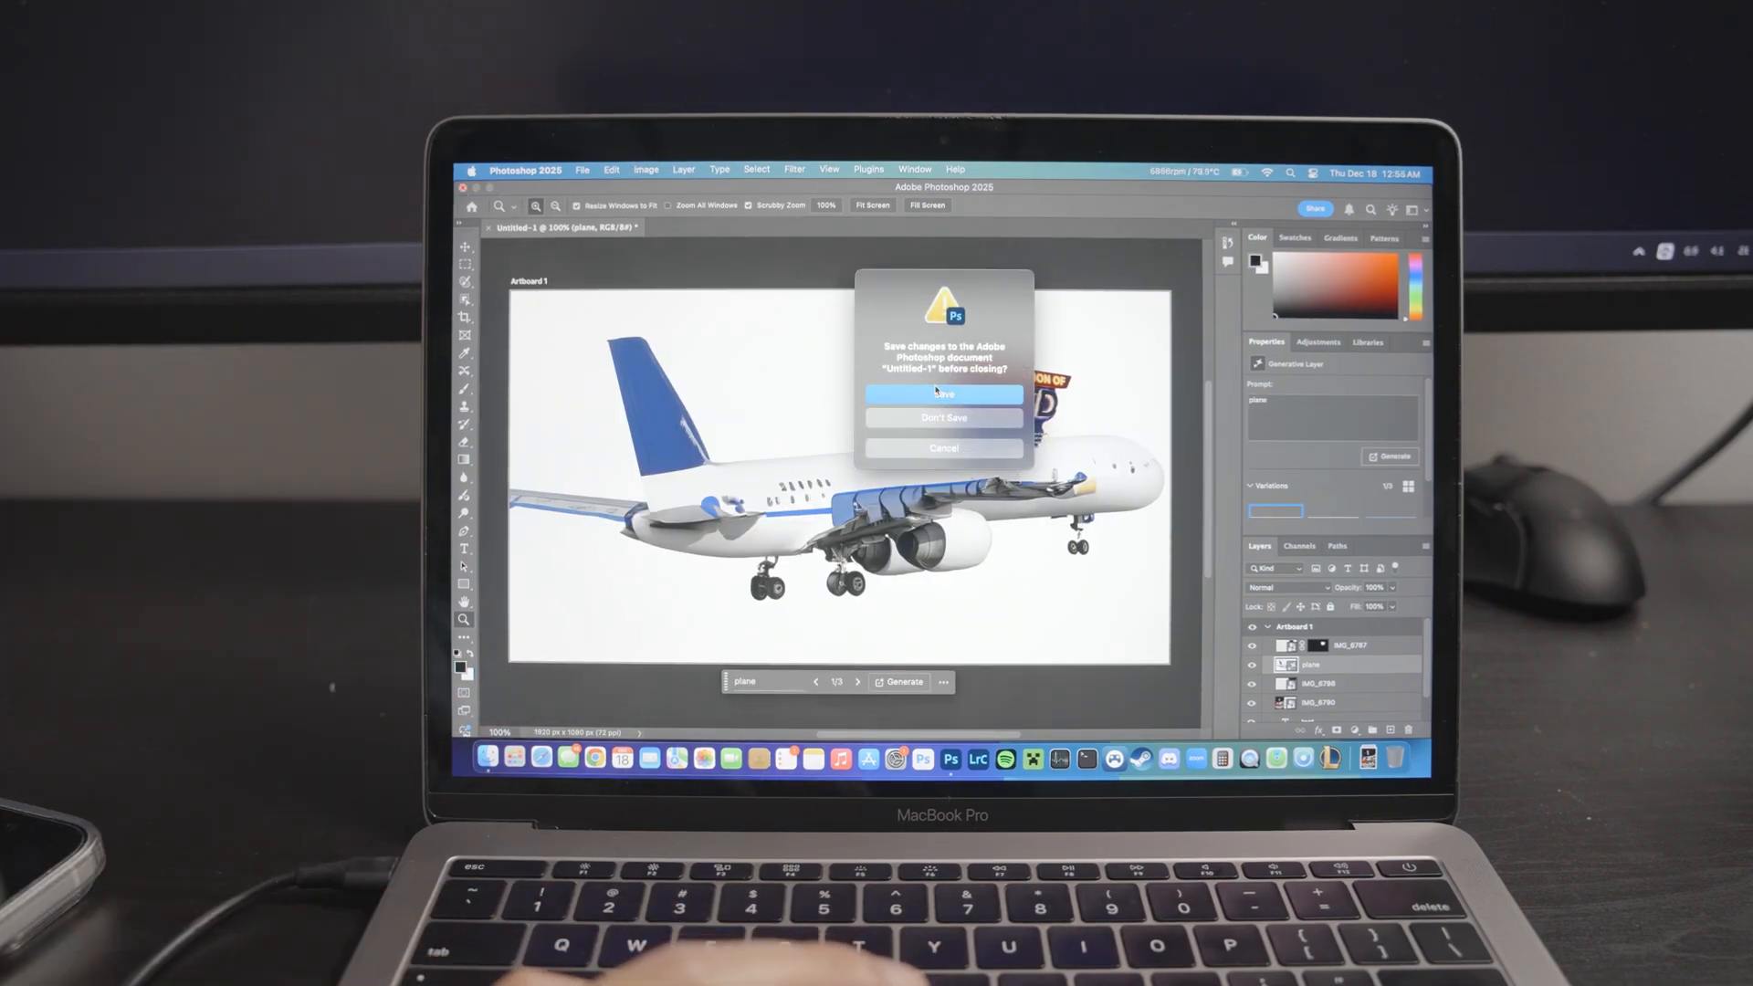
Step: Answer the save-changes prompt to close the plane composite and quit Photoshop
left_click(944, 417)
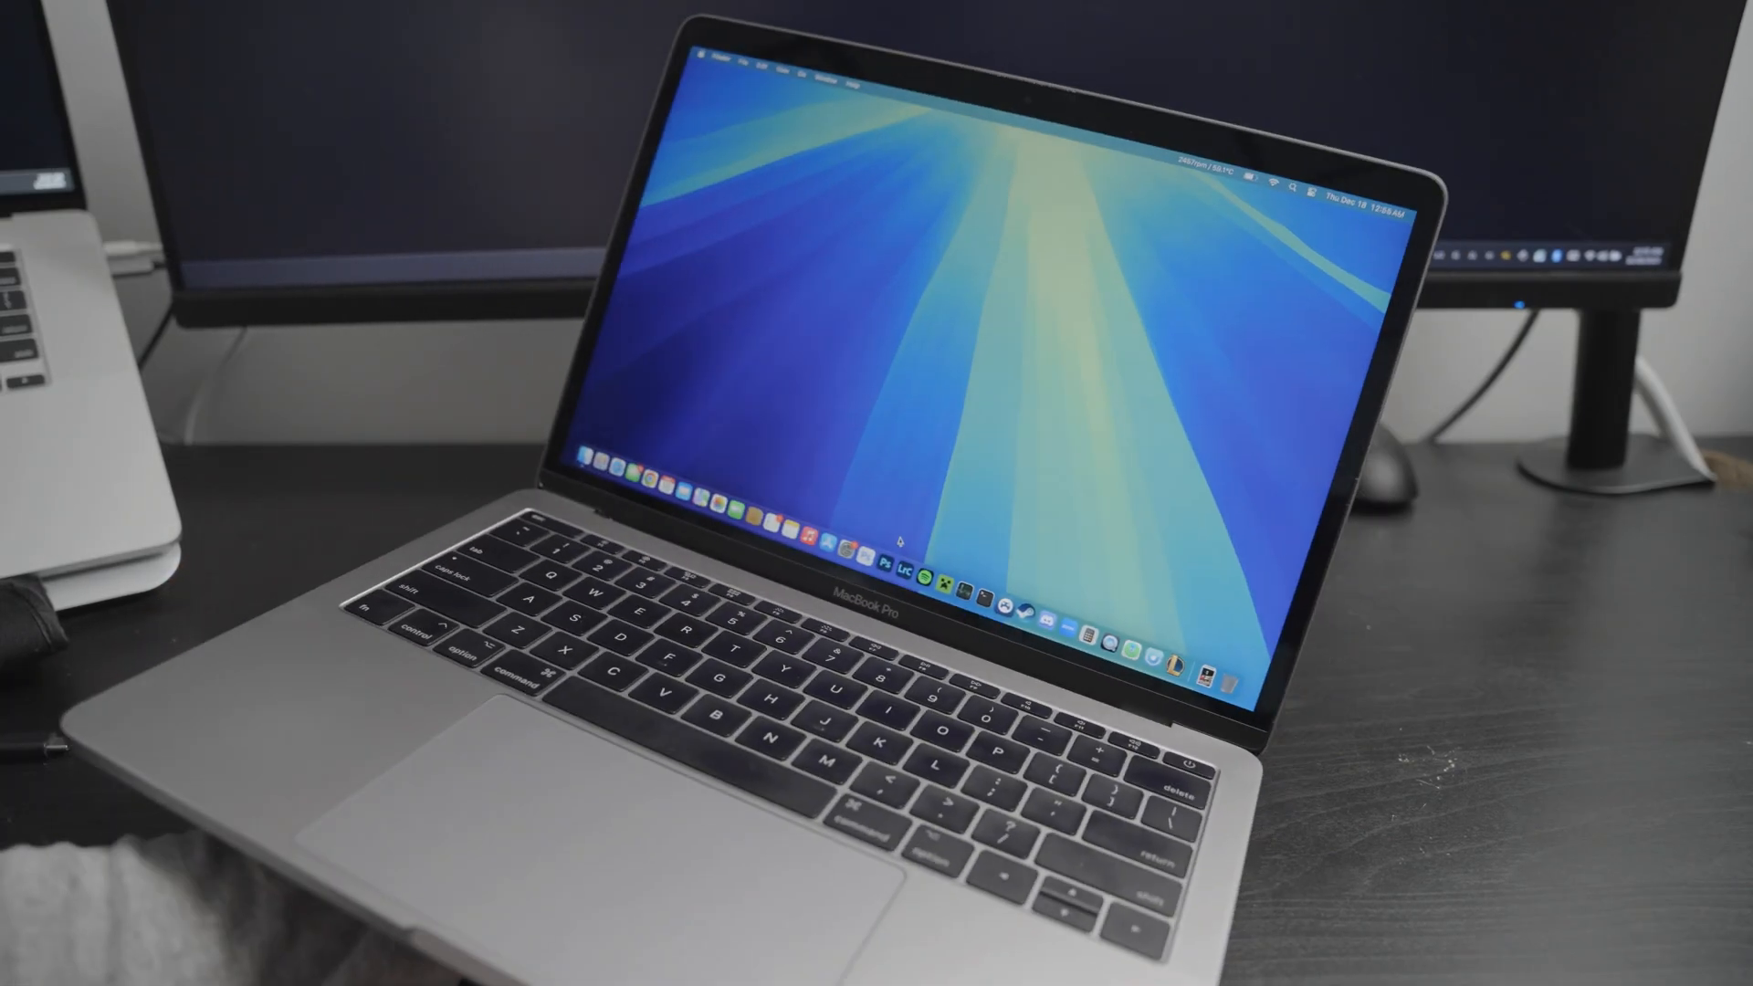